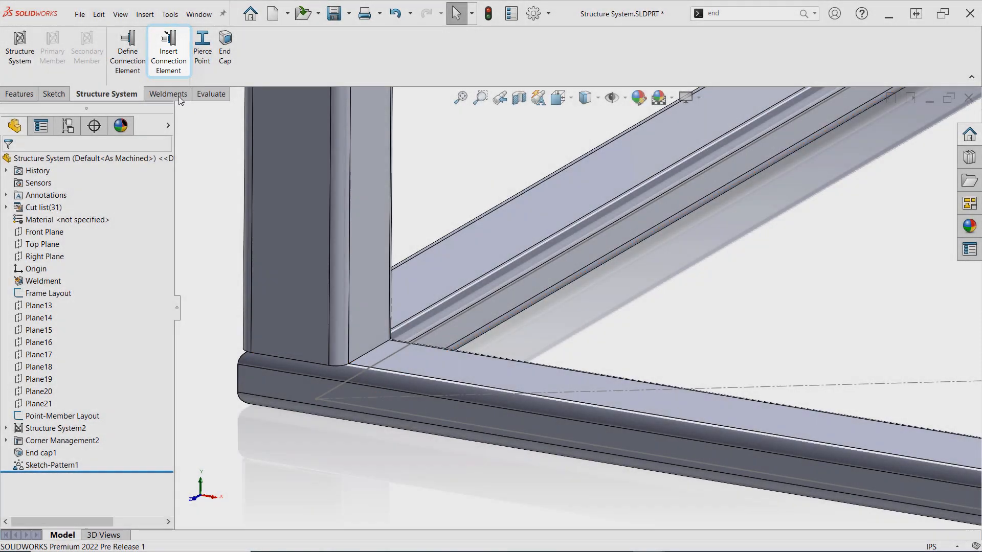
Insert a connection element and choose the L Clip type in size L 100
left_click(169, 51)
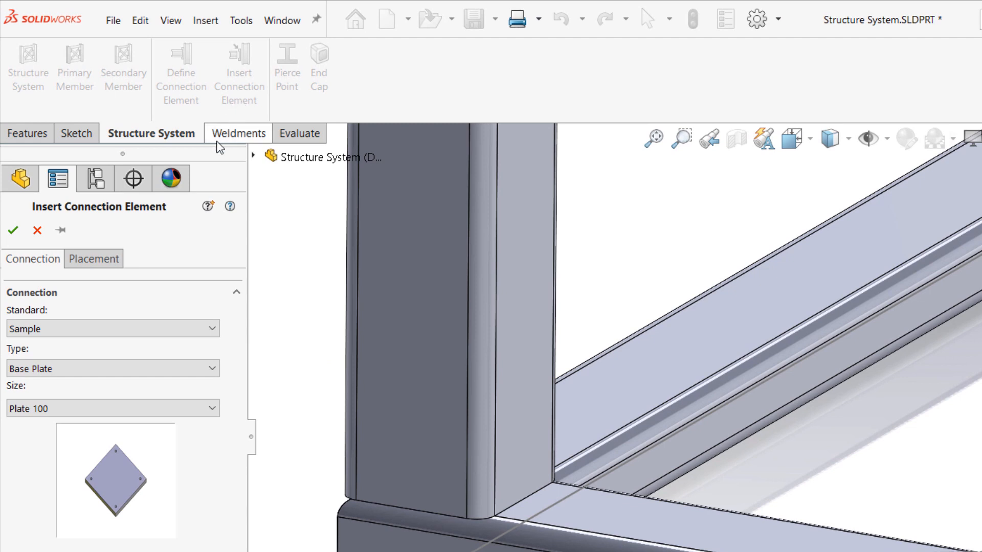
left_click(112, 369)
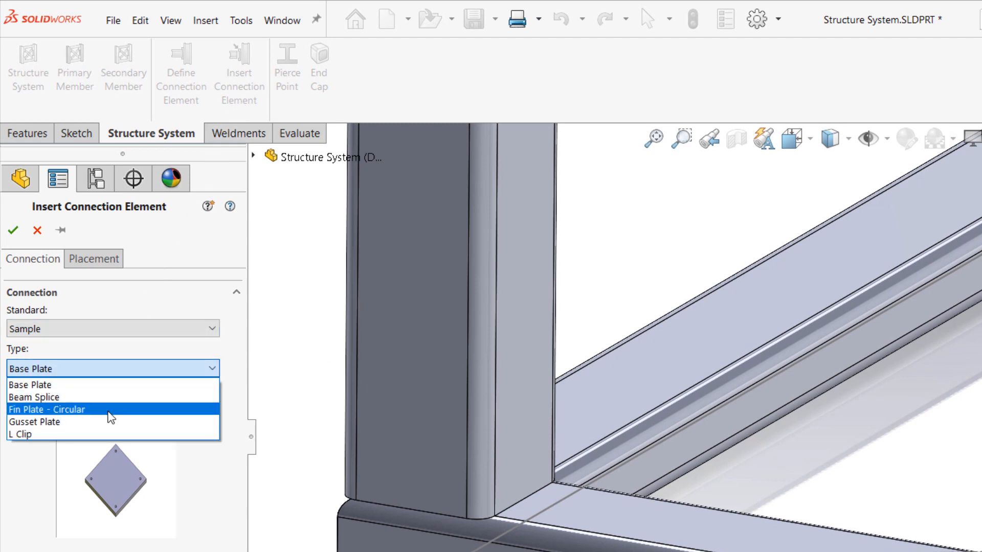
left_click(19, 435)
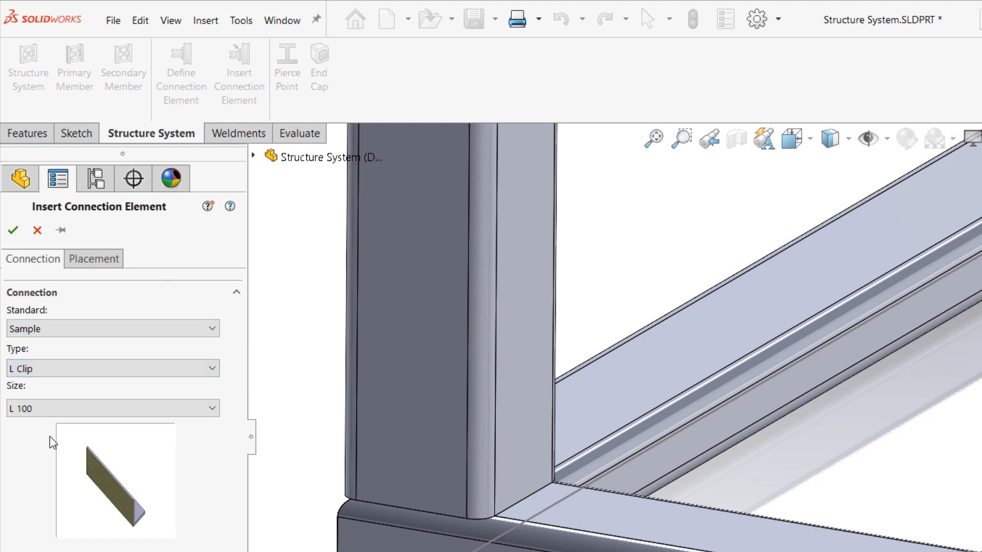
mouse_move(116, 271)
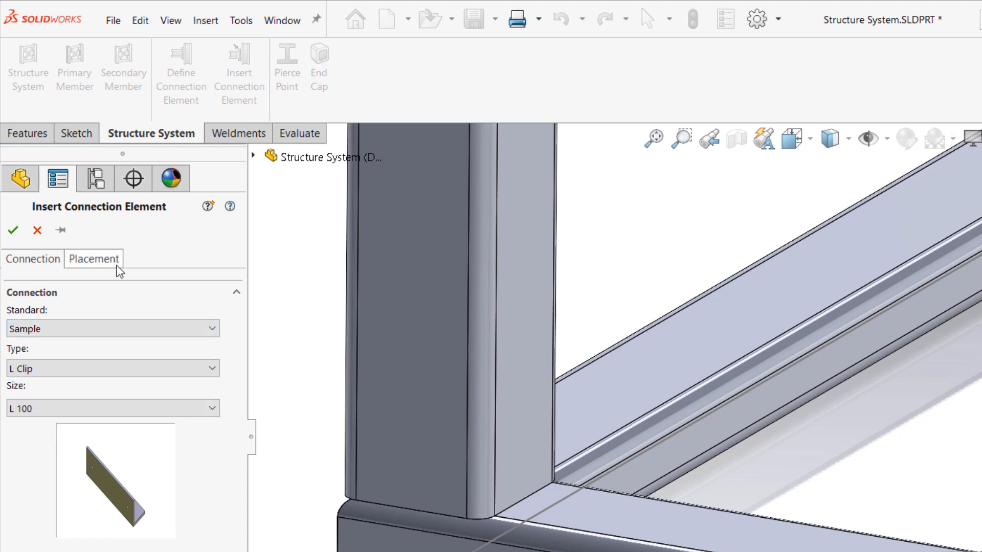
Place the L Clip on the upright member face, flipped into the corner, and the bottom member's top face
left_click(94, 259)
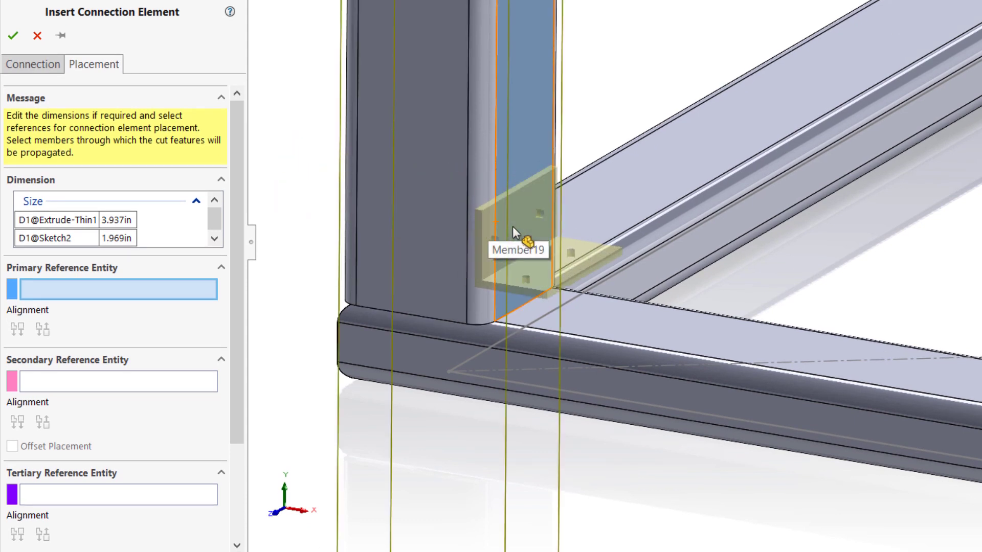
left_click(515, 232)
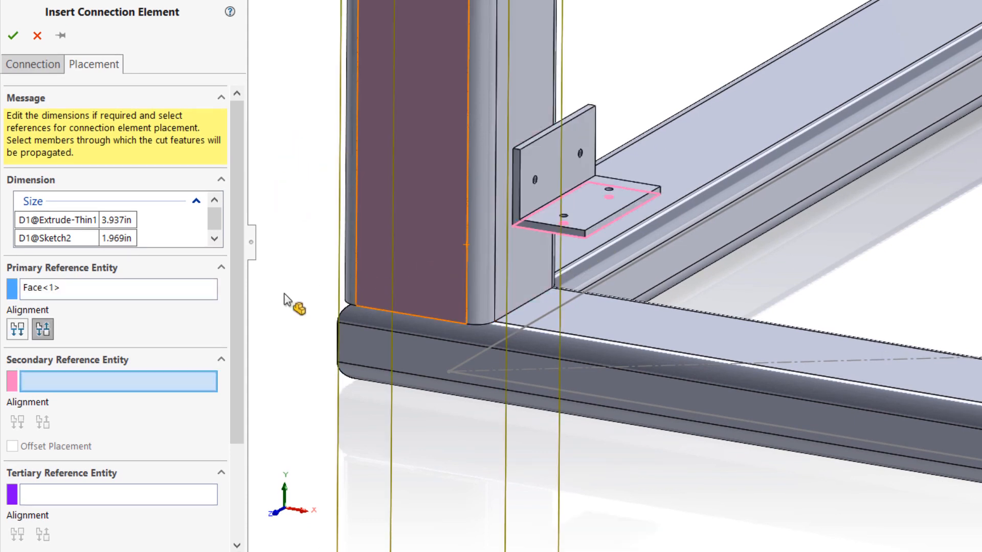
left_click(16, 330)
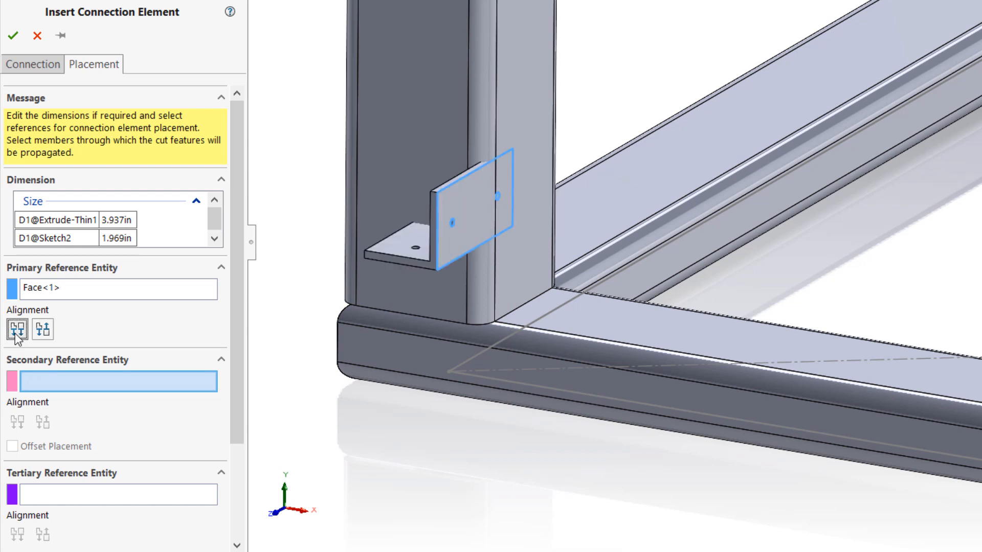
left_click(38, 331)
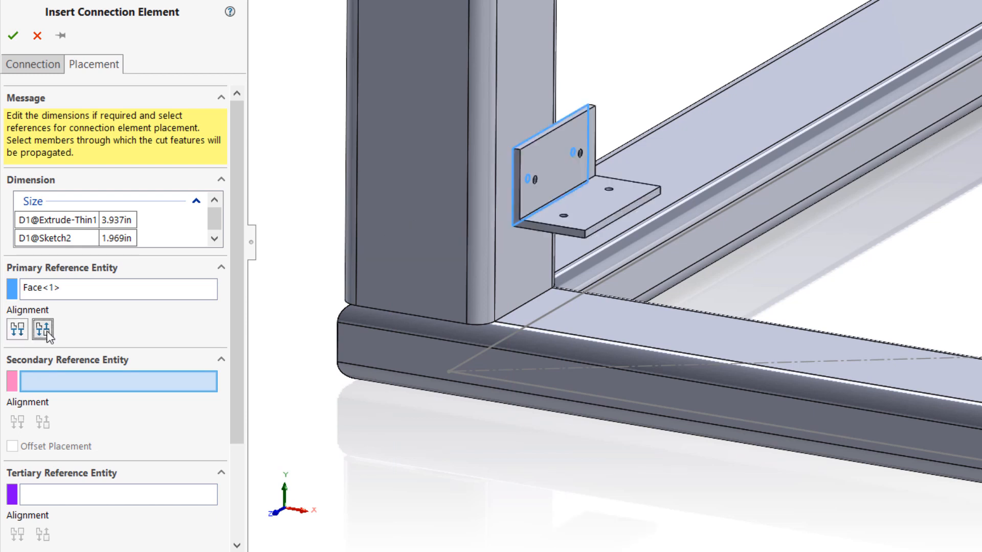
mouse_move(590, 317)
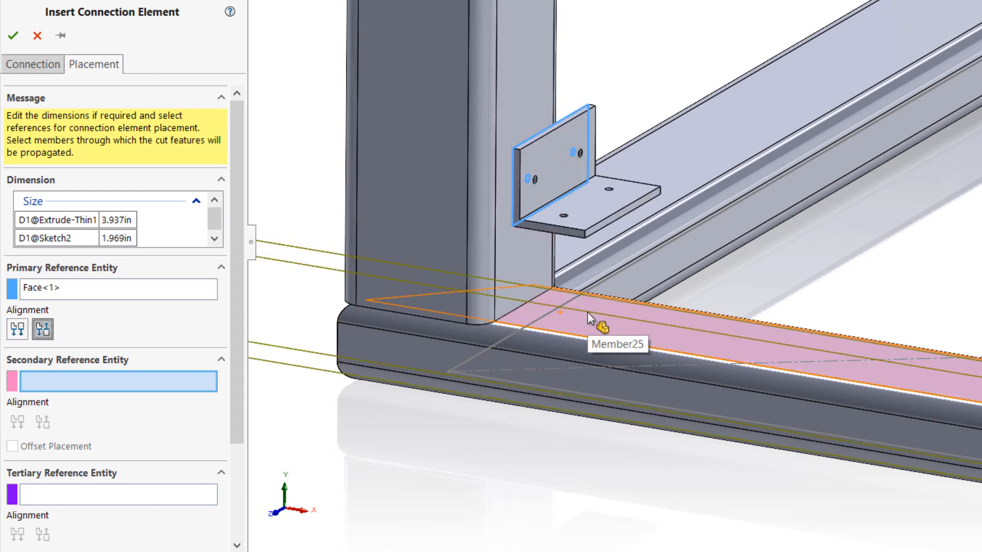
left_click(589, 316)
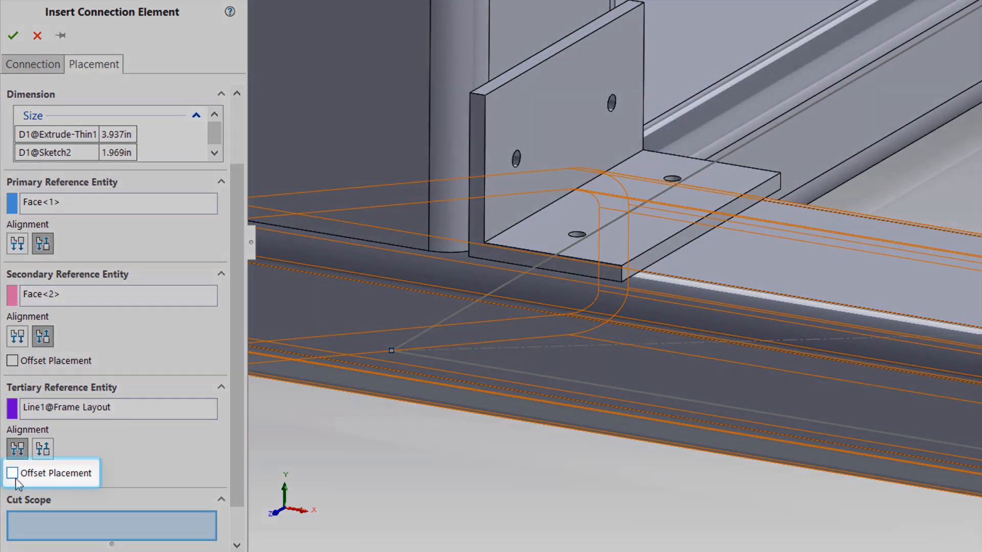
Toggle the placement offset with value 1 and reverse its direction
left_click(12, 473)
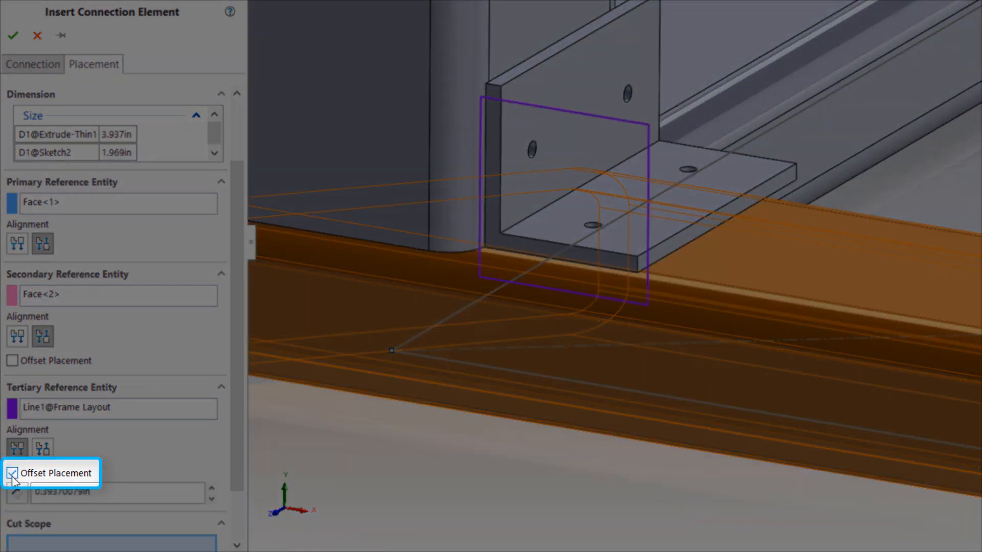
type("1.000in")
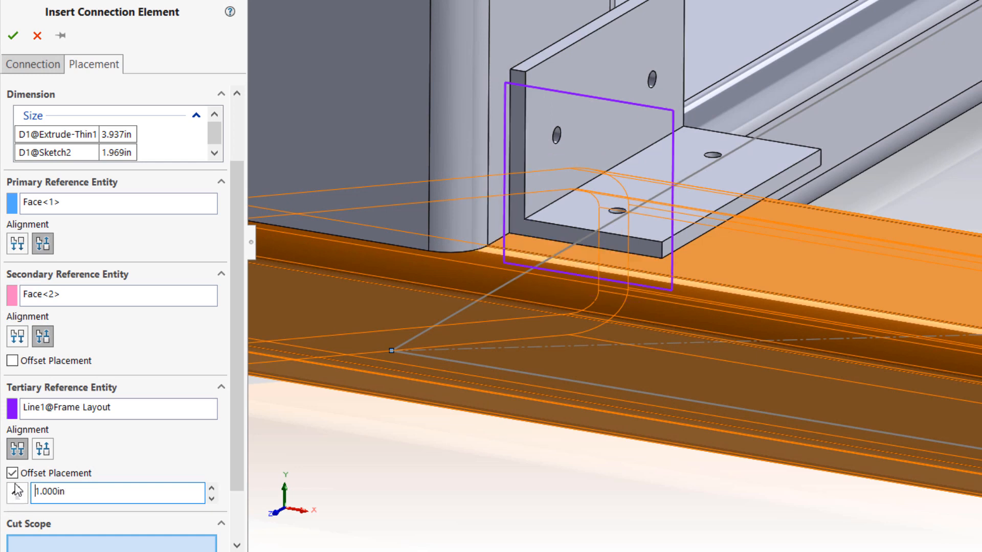
left_click(12, 484)
type("3")
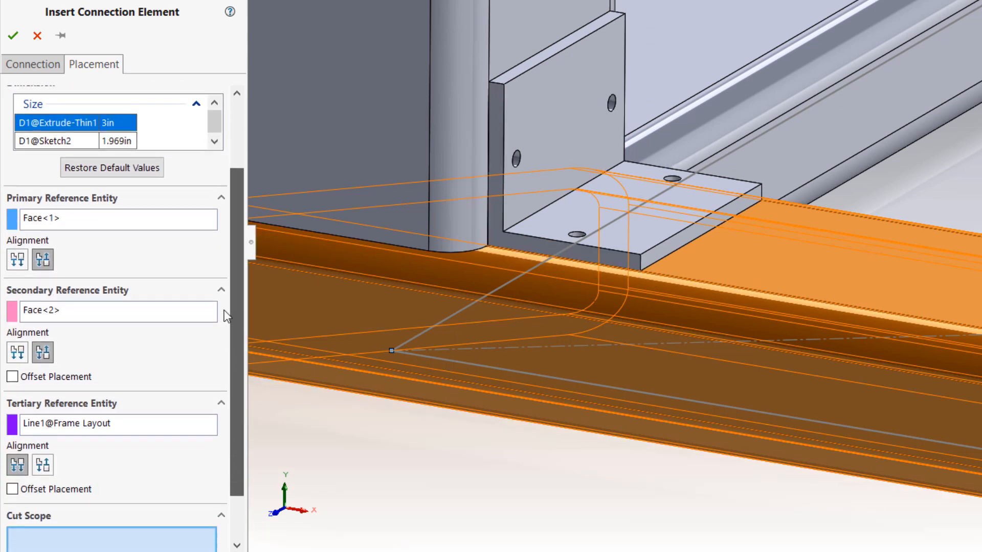
scroll("down", 3)
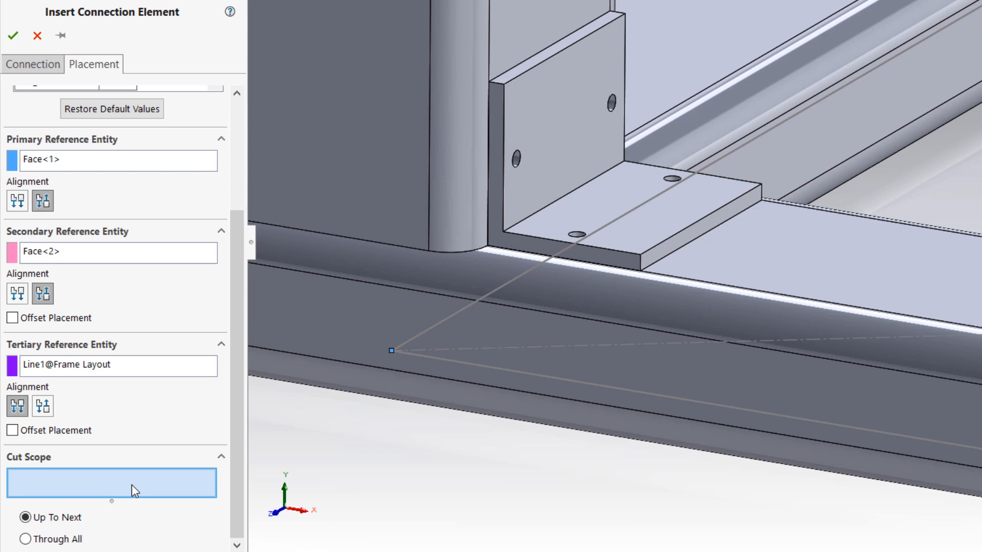
mouse_move(401, 174)
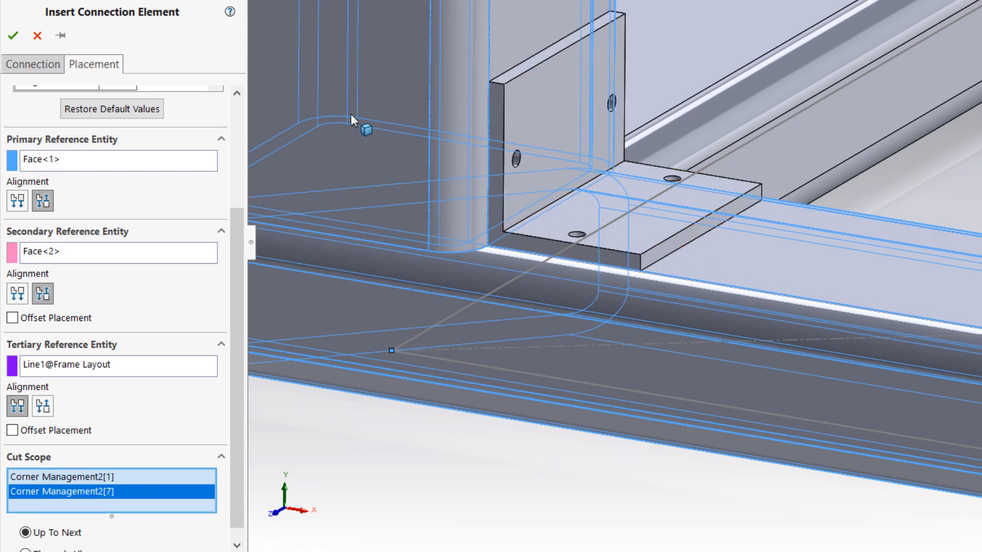
Confirm the L Clip, then reopen Connection Element L Clip1 for editing and cancel without changes
left_click(10, 35)
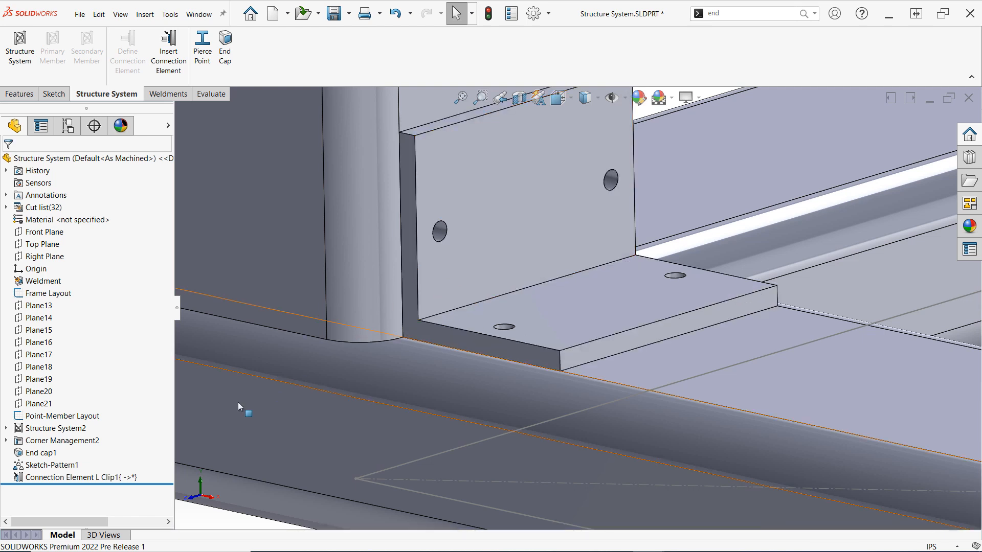
right_click(31, 477)
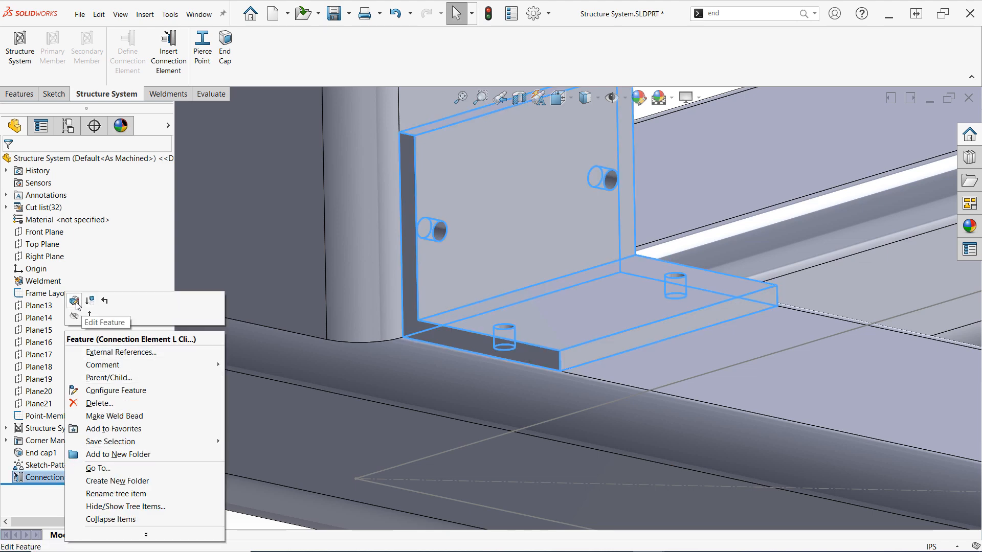
left_click(74, 301)
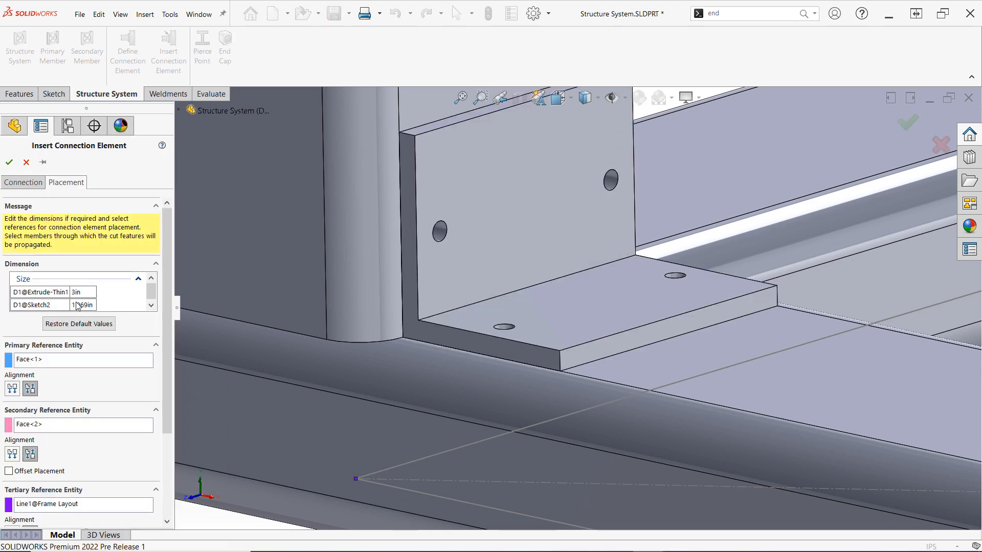
left_click(22, 182)
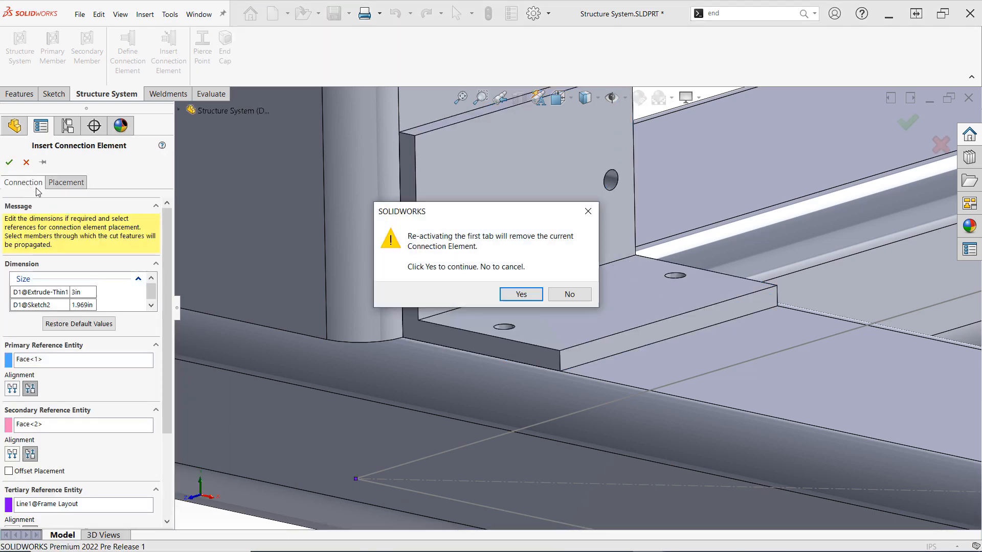
left_click(521, 294)
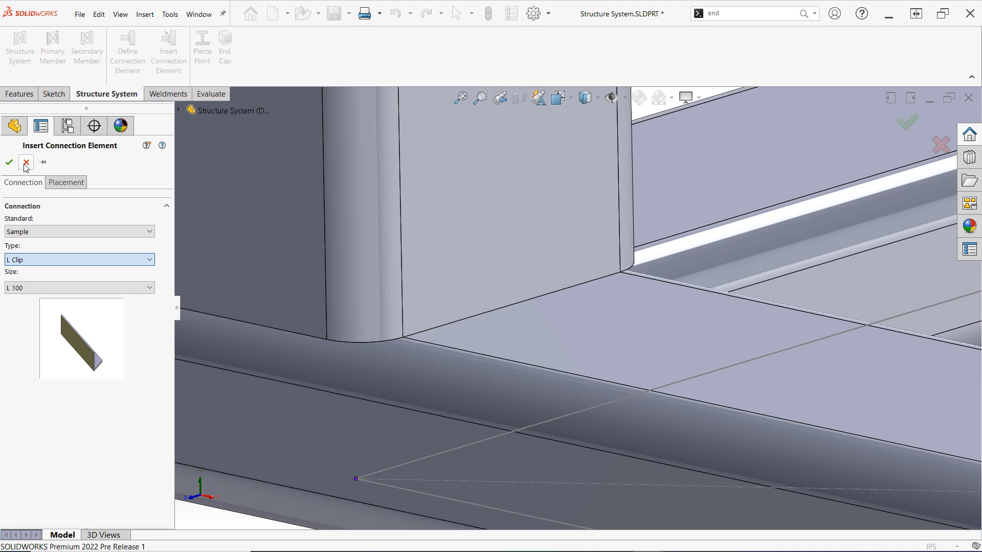
left_click(8, 162)
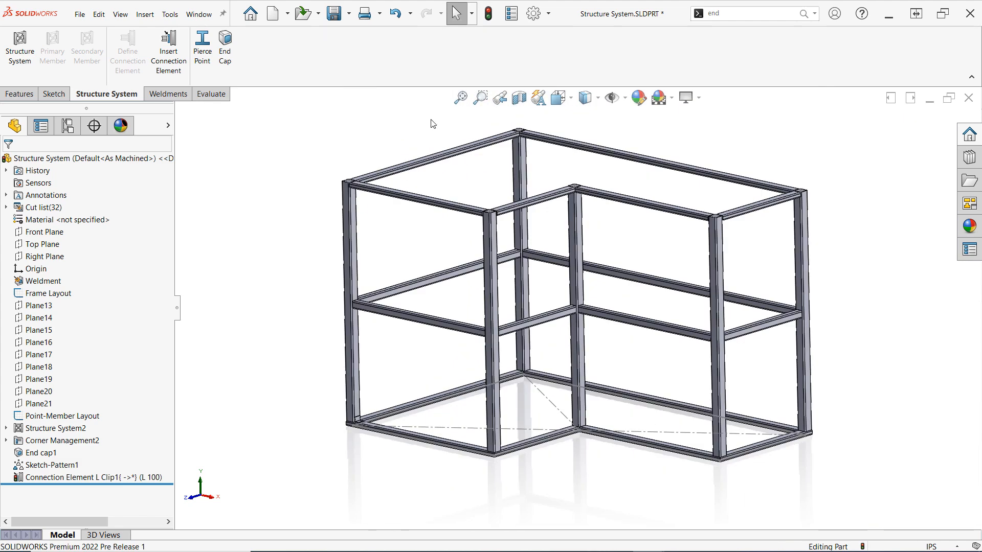
Check the Structure System - Connection Elements folder under File Locations in system options
left_click(531, 13)
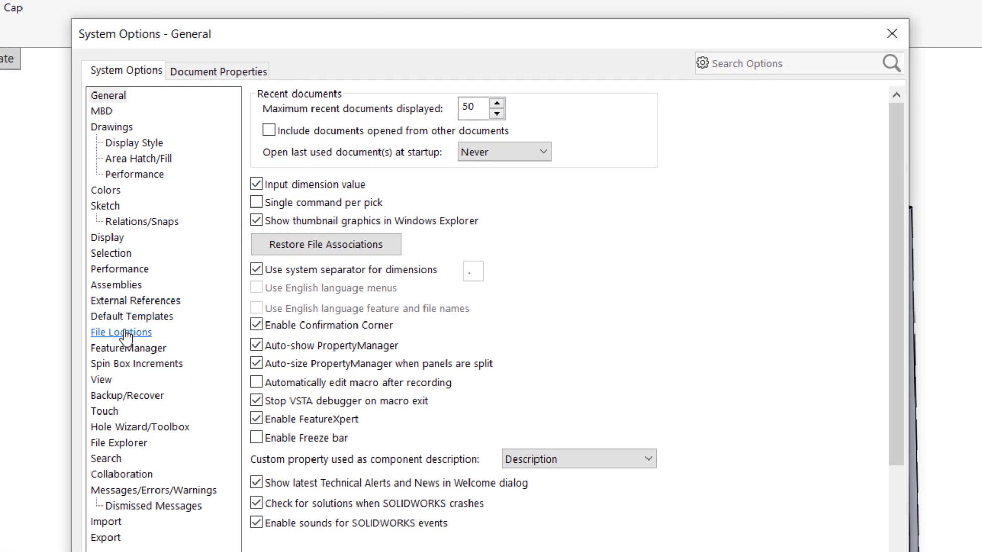
left_click(121, 333)
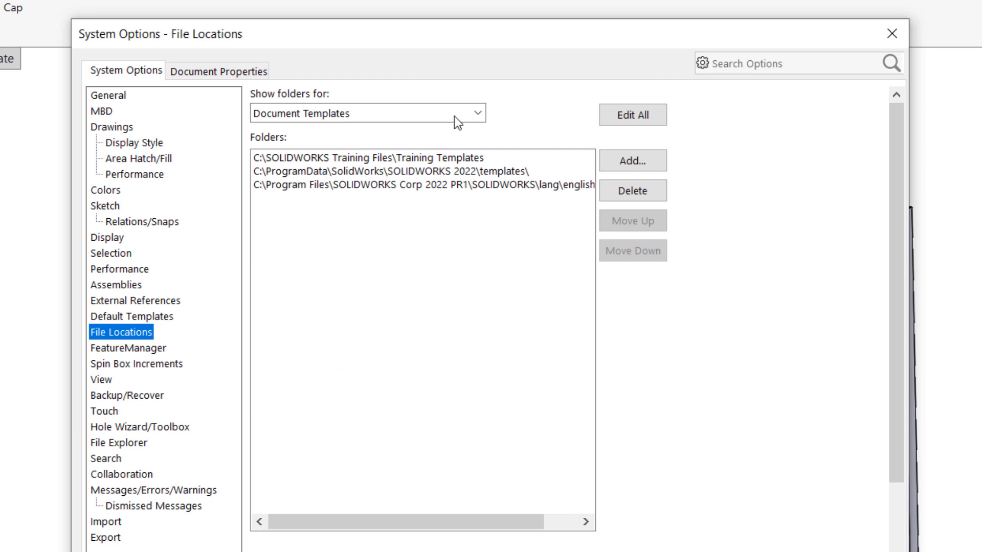
left_click(477, 113)
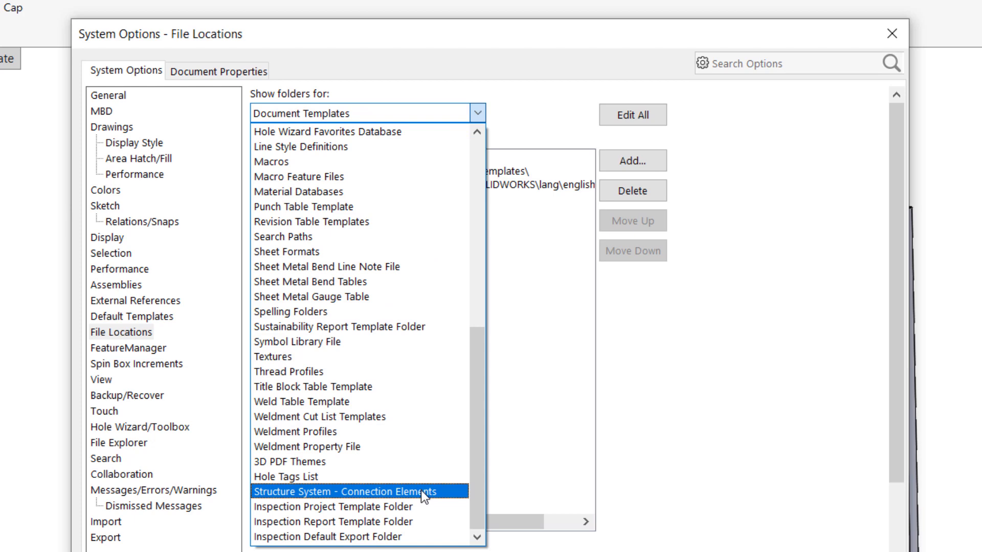
left_click(351, 491)
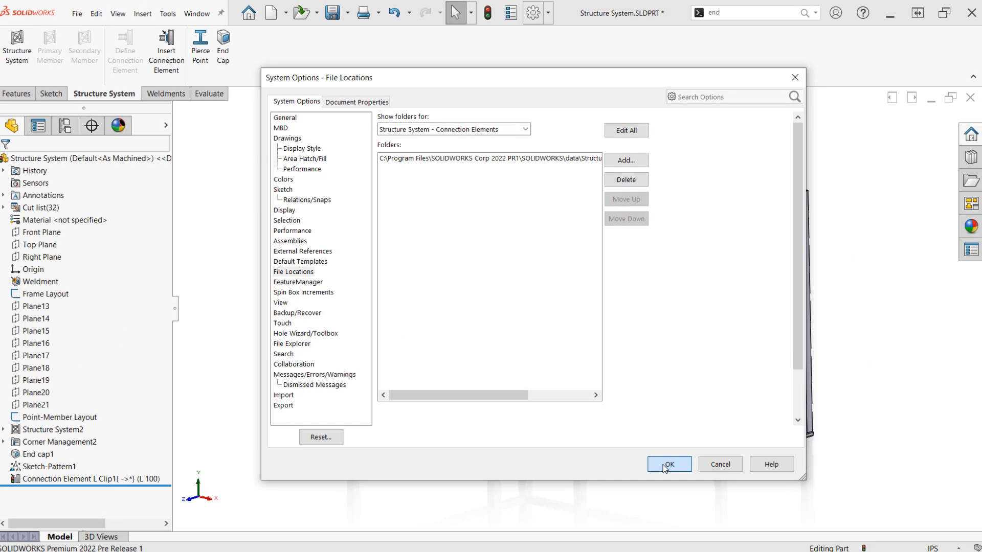
left_click(669, 464)
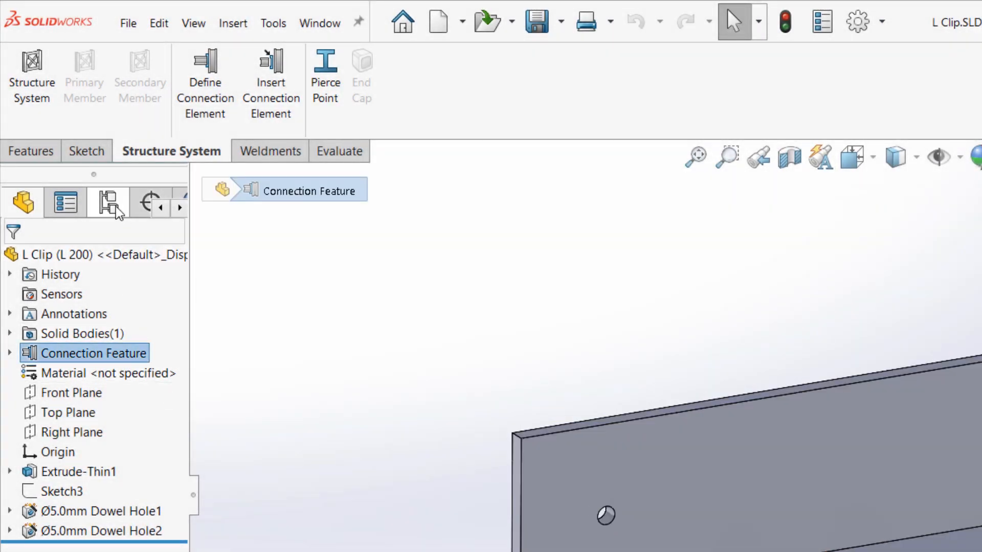
Review the L Clip's Connection Feature references and propagated dowel holes, then confirm
left_click(107, 203)
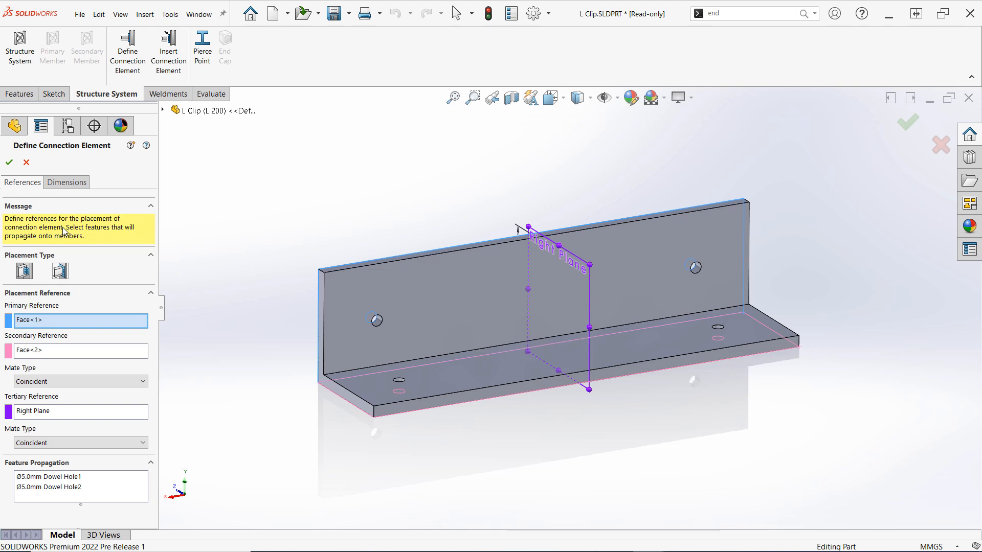
mouse_move(9, 162)
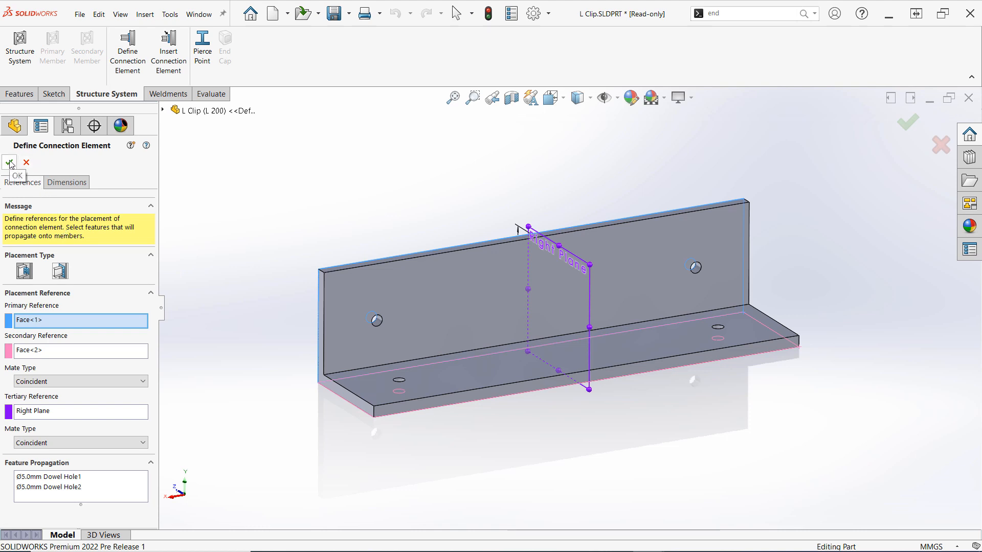
left_click(10, 162)
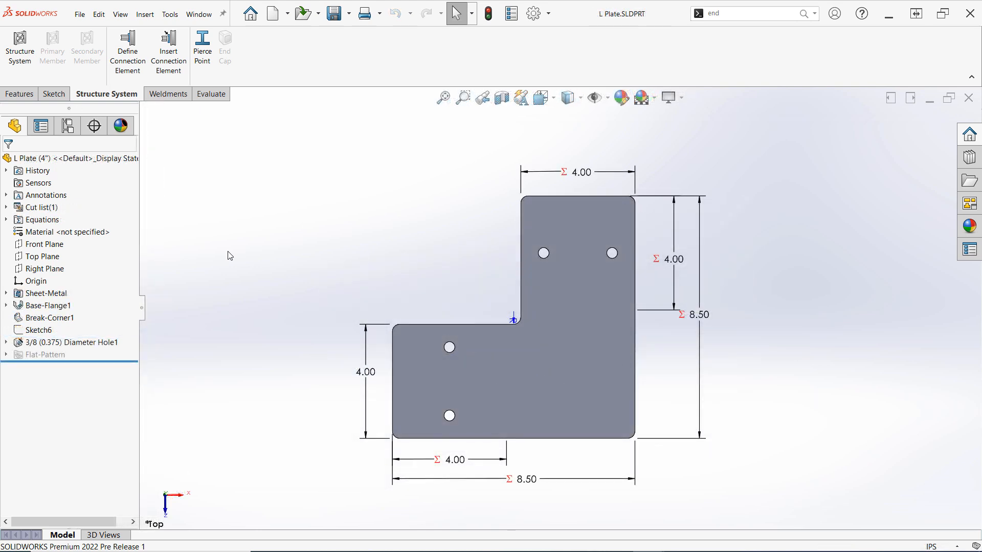
mouse_move(739, 478)
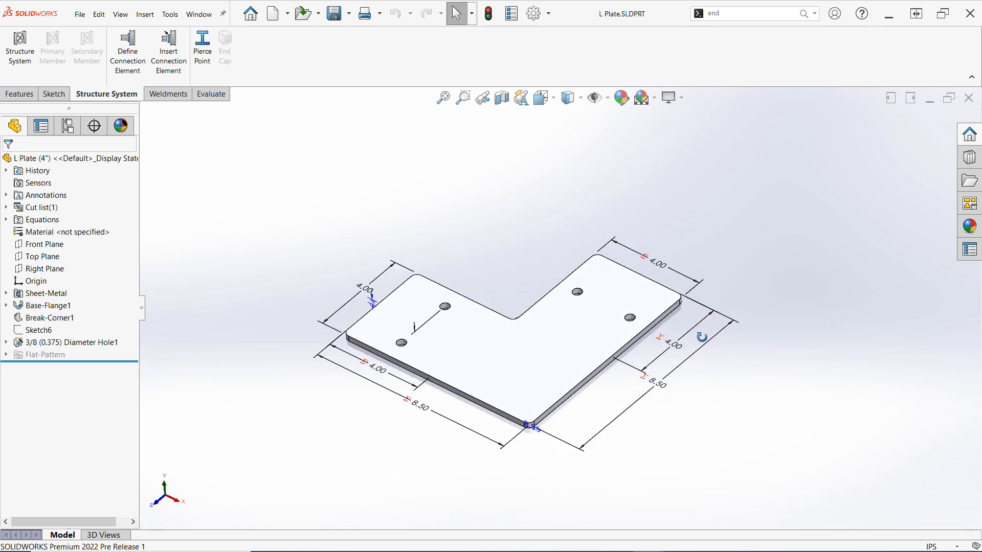
Switch the L Plate through the 3", 2" and 4" configurations, then return to the feature tree
left_click(67, 125)
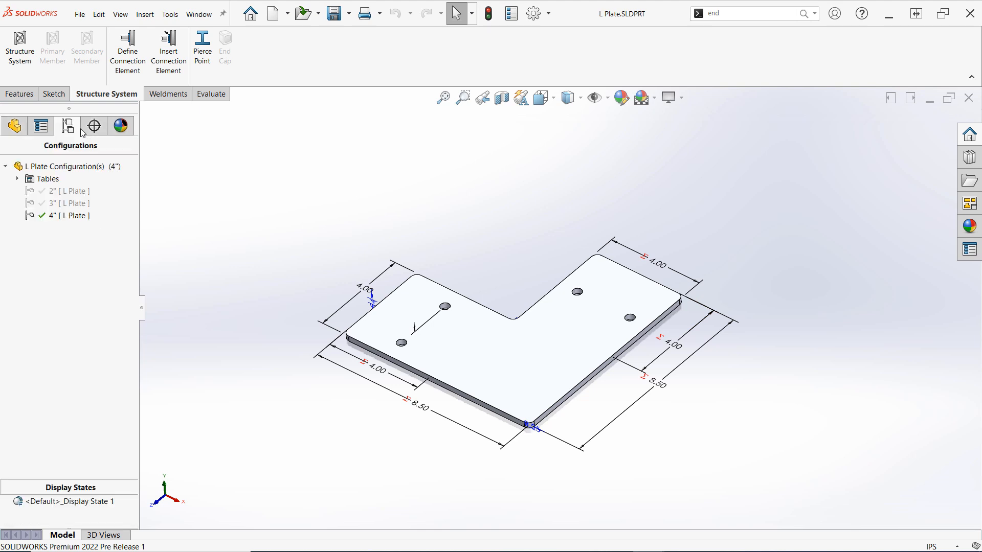
double_click(57, 203)
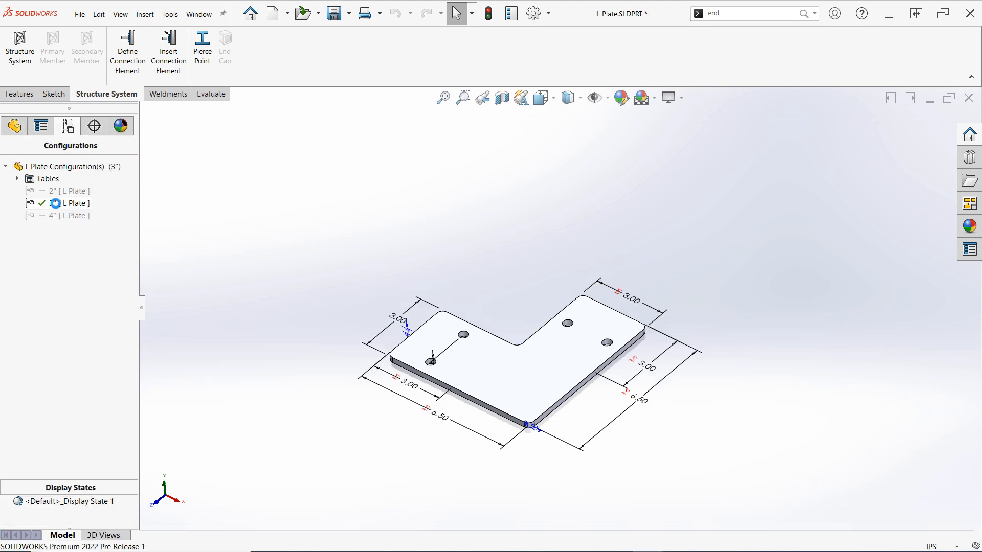
double_click(60, 191)
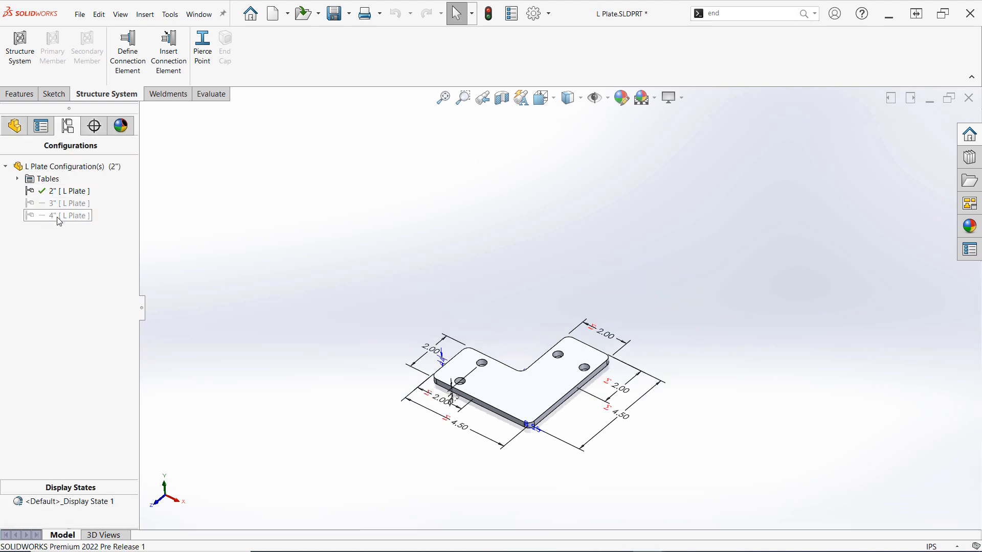
double_click(58, 215)
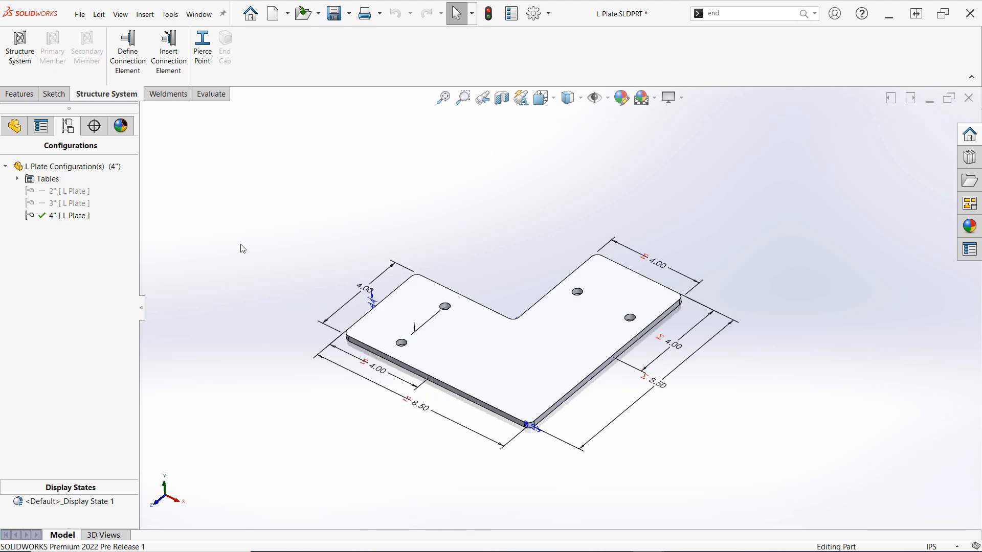
left_click(17, 125)
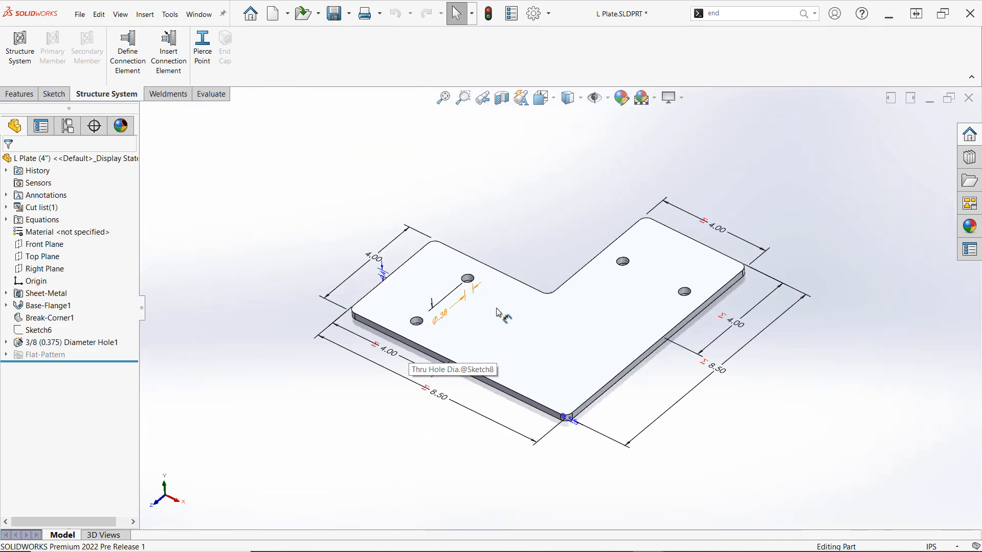
left_click(127, 51)
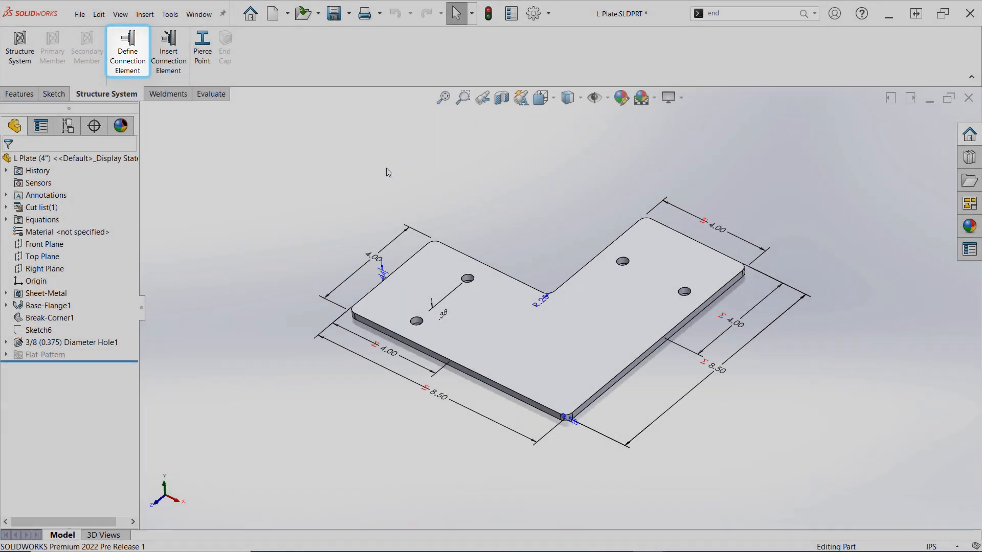
Start Define Connection Element on the L Plate with End Connection as placement type
left_click(128, 53)
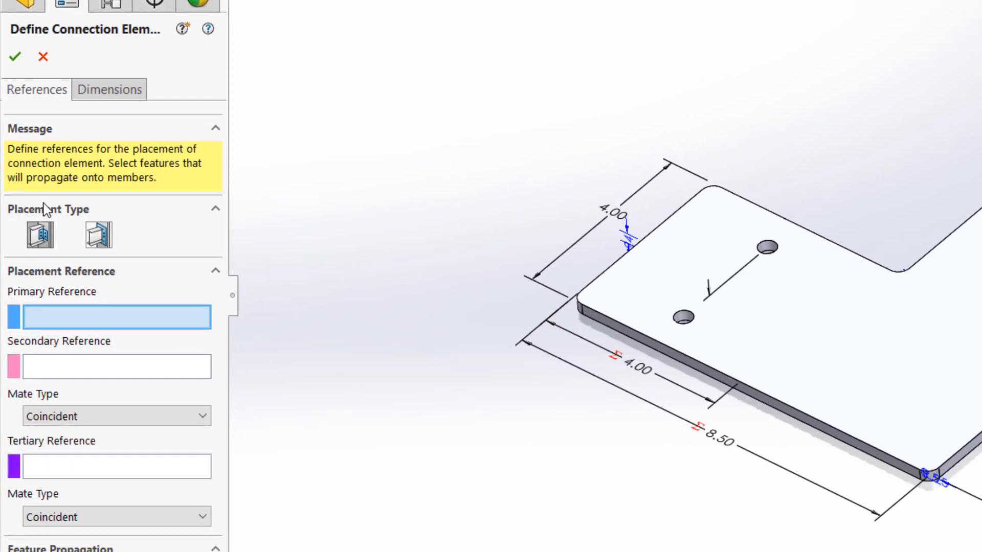
mouse_move(40, 234)
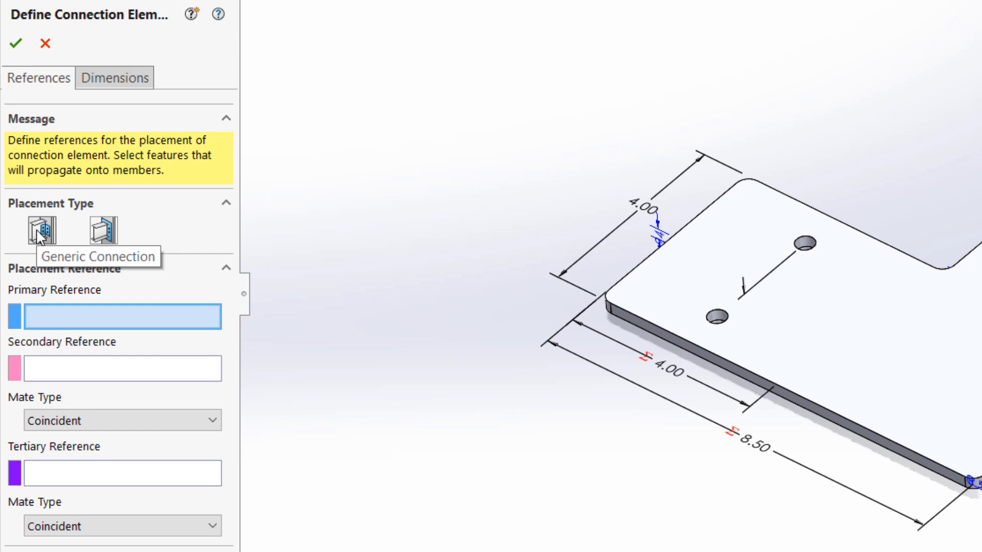
mouse_move(106, 234)
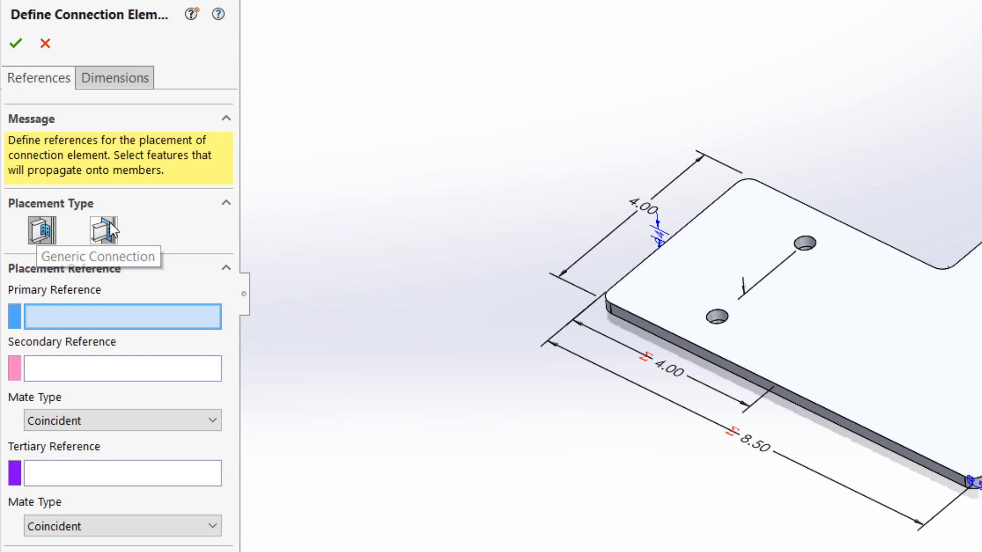
mouse_move(102, 233)
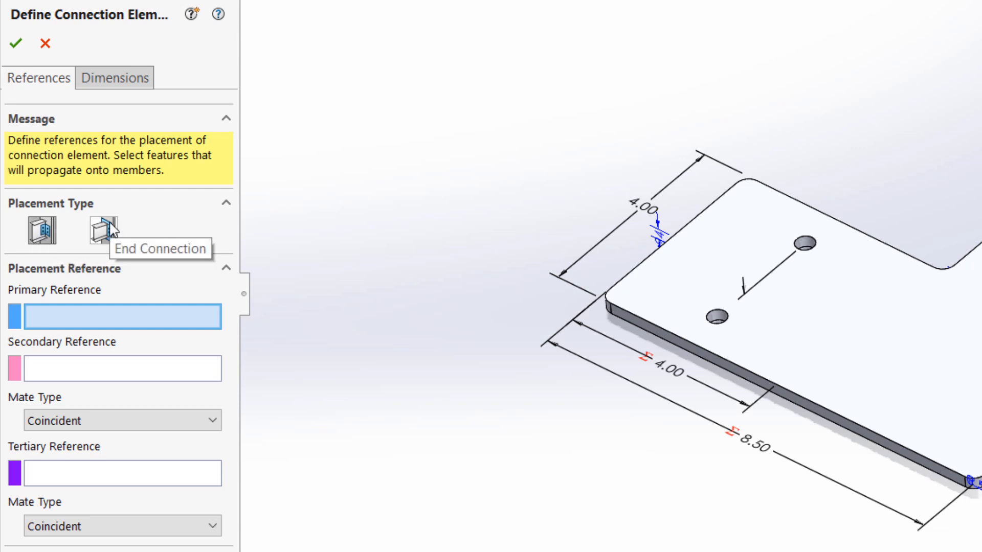
left_click(99, 230)
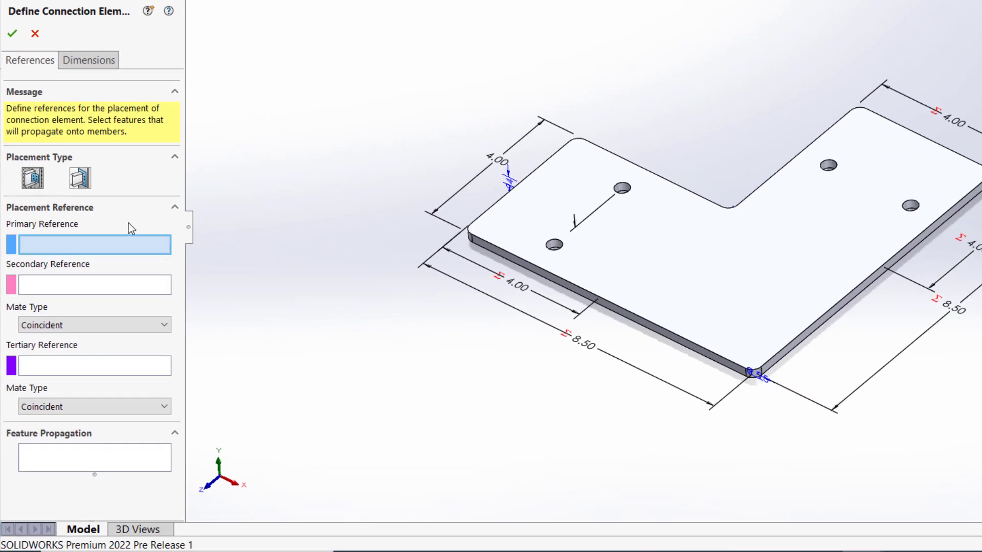
mouse_move(889, 437)
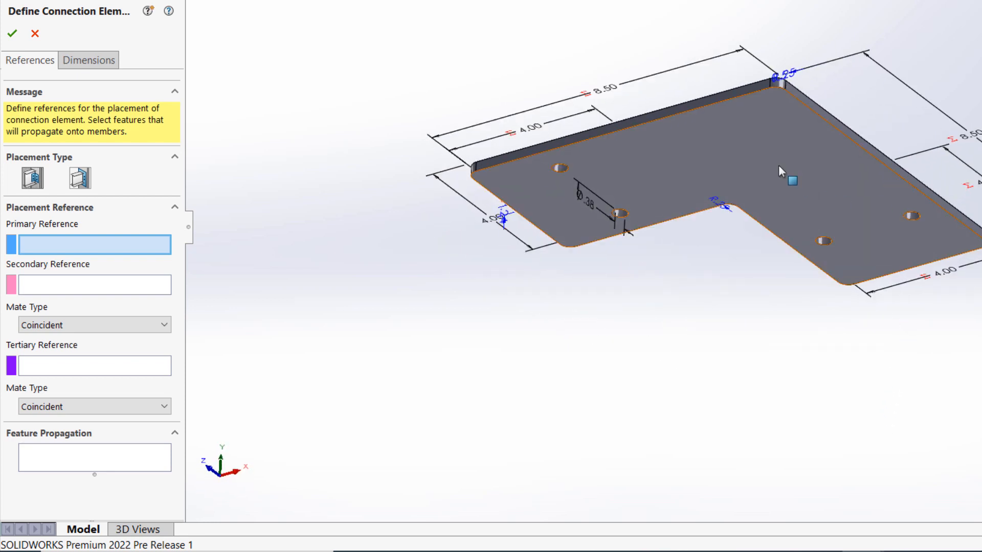
Set the bottom, long side and adjacent side faces as references and propagate the 3/8 hole
left_click(781, 170)
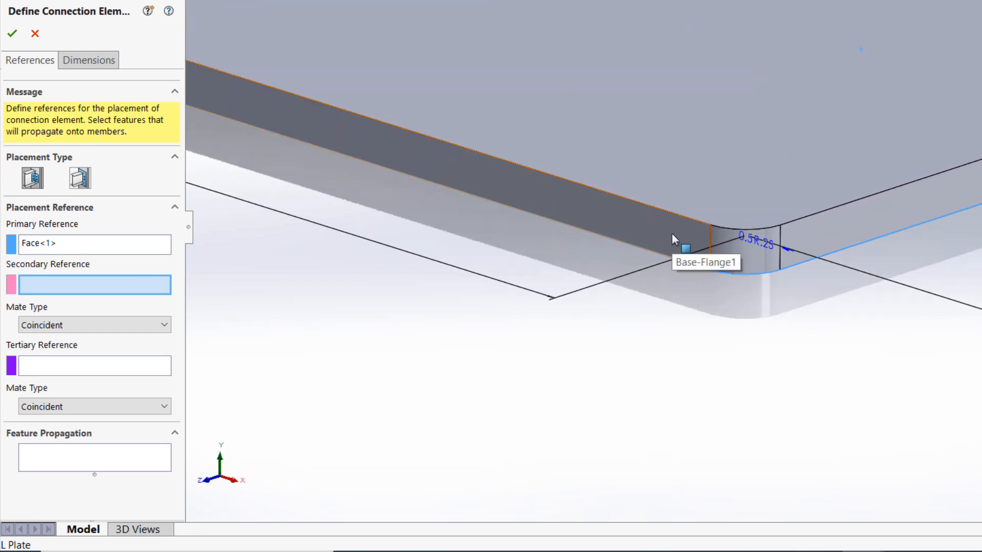
left_click(673, 238)
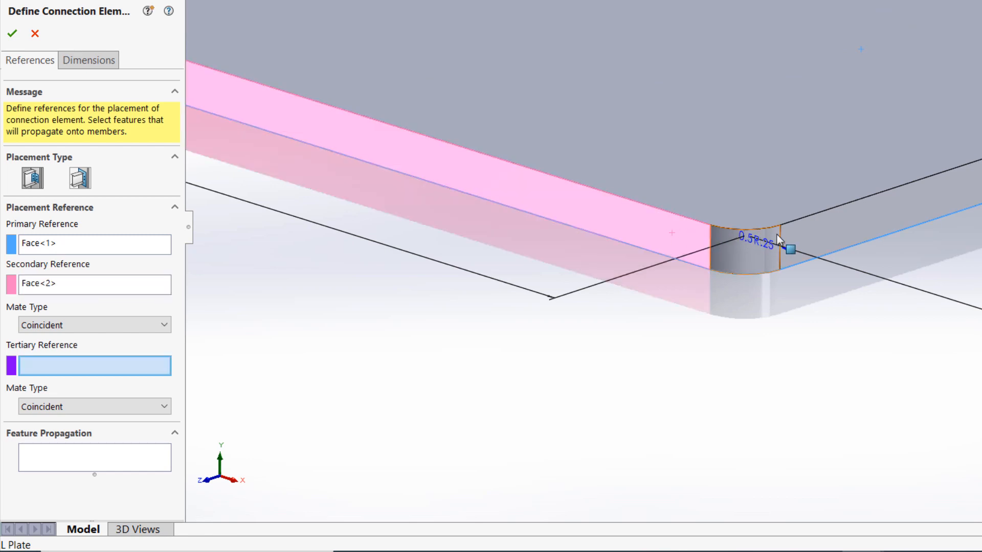
left_click(809, 240)
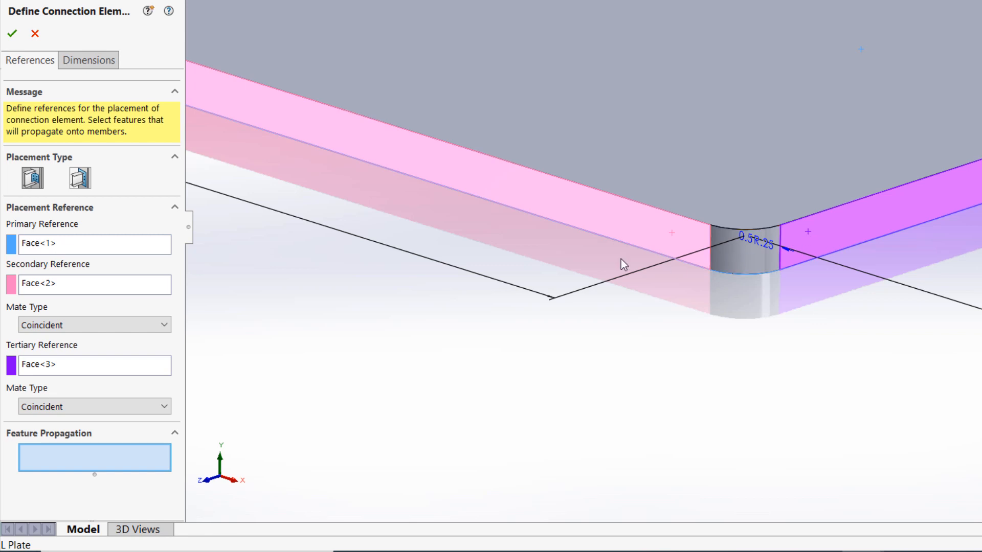
left_click(95, 325)
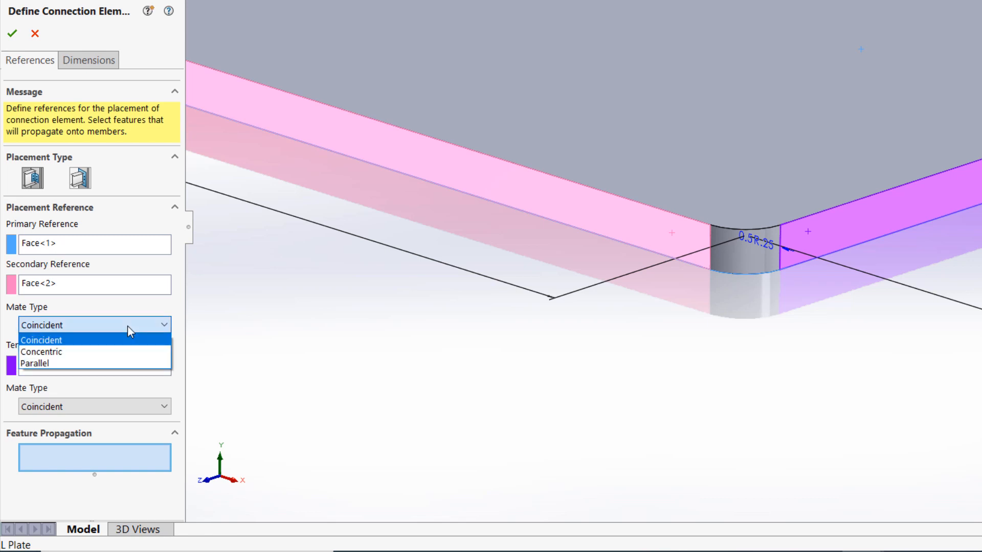
mouse_move(119, 366)
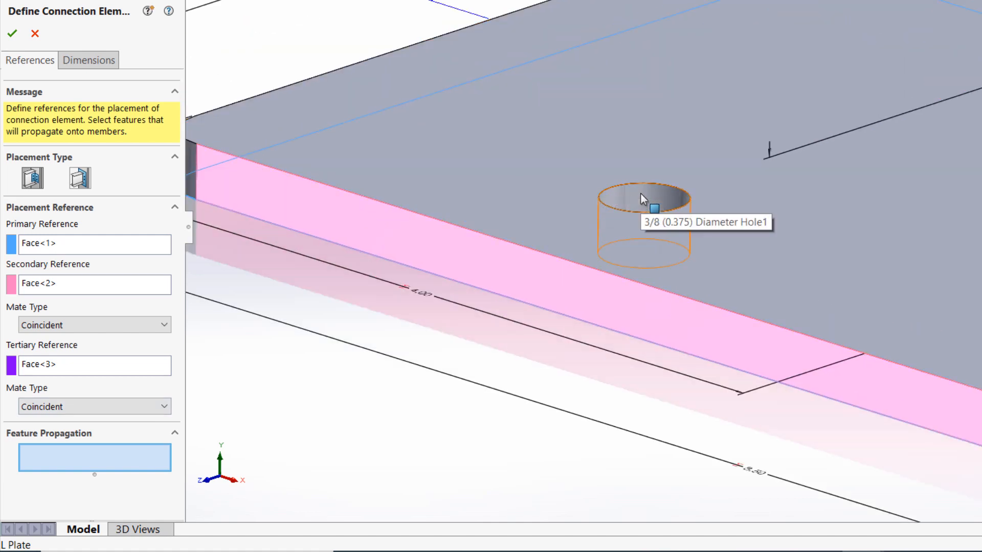
left_click(642, 205)
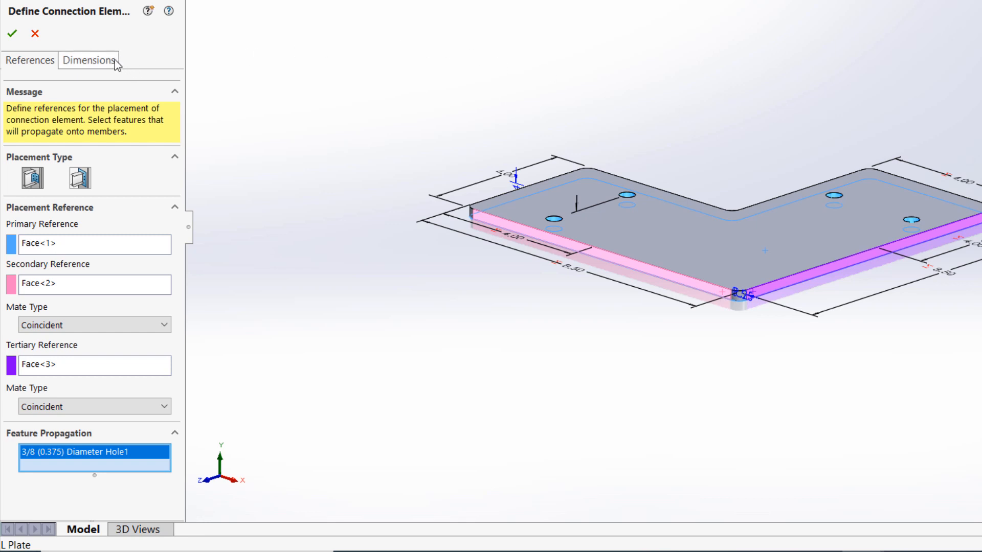
Create an Overall dimension group containing the plate leg dimension D4
left_click(94, 60)
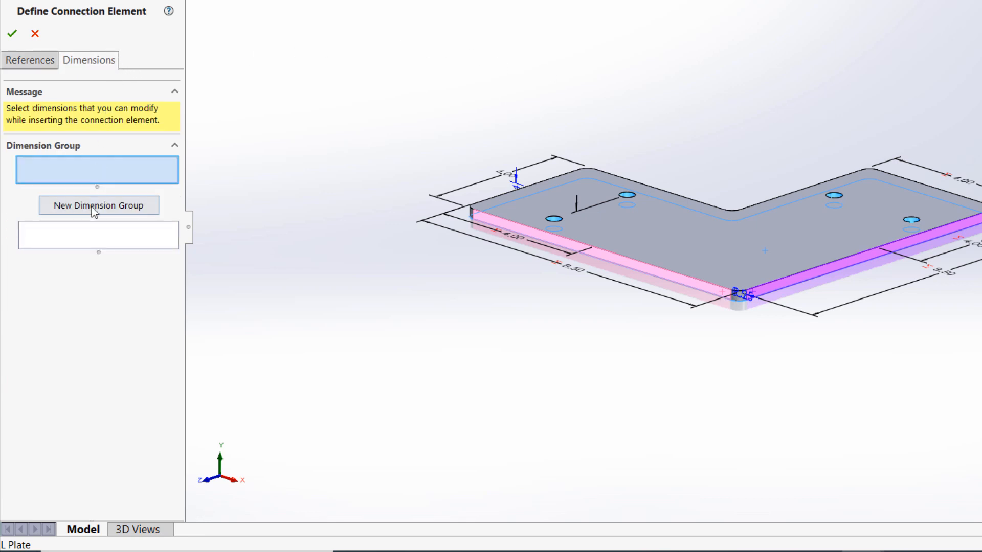
left_click(98, 205)
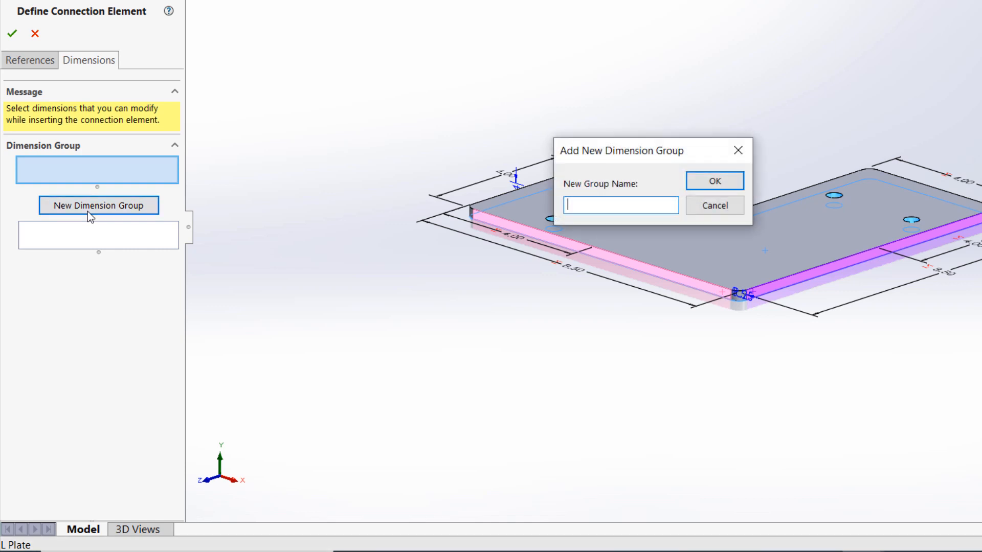
type("Overal")
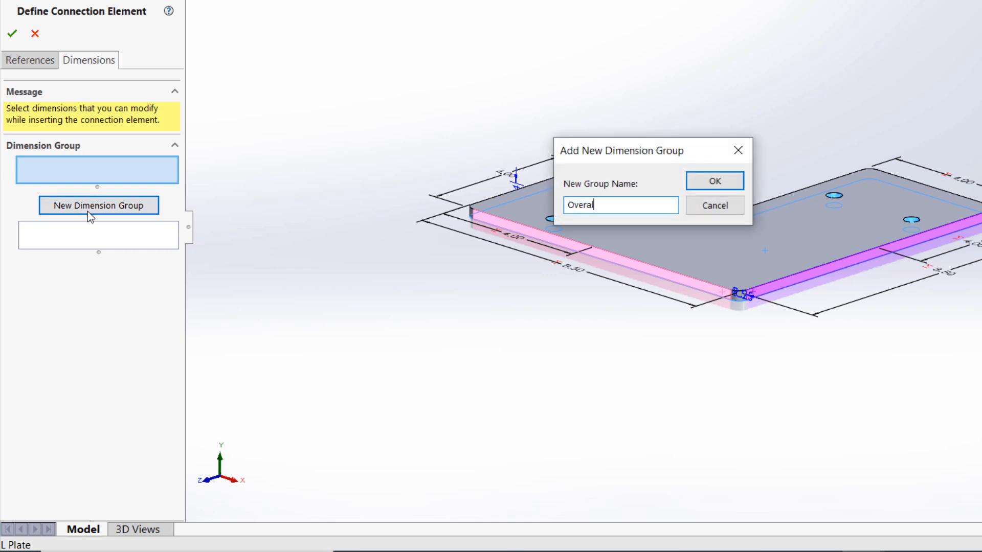
left_click(714, 181)
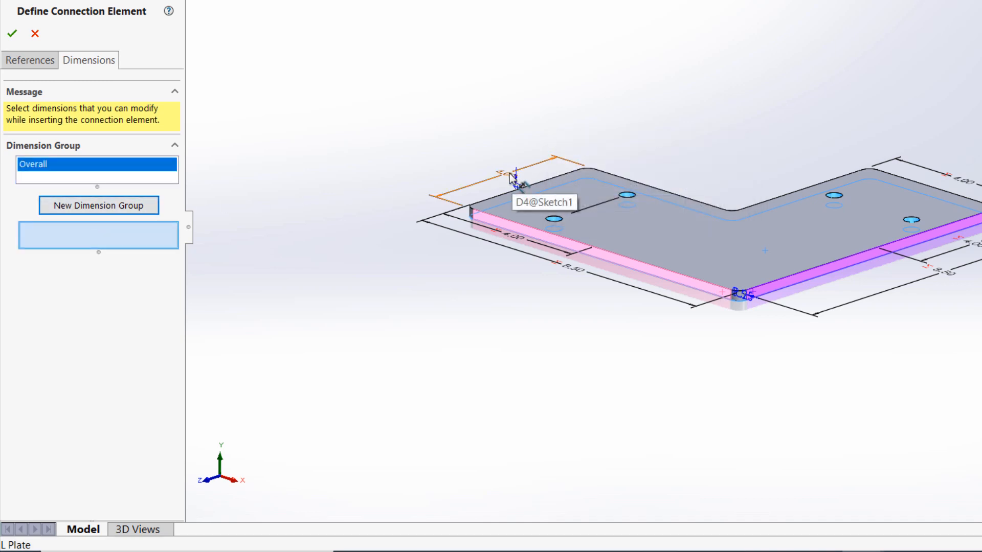
left_click(510, 182)
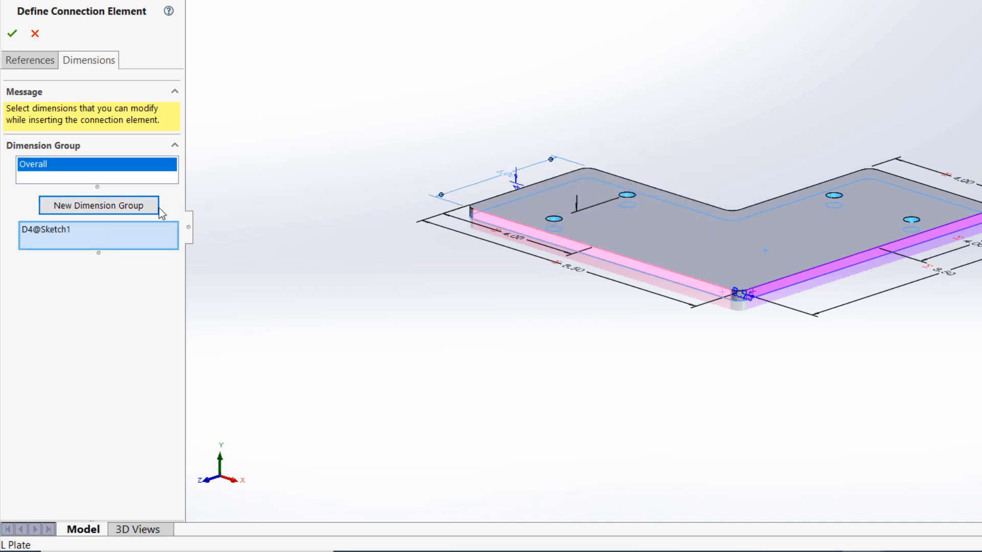
Add a Thickness dimension group containing the sheet-metal thickness dimension
left_click(99, 206)
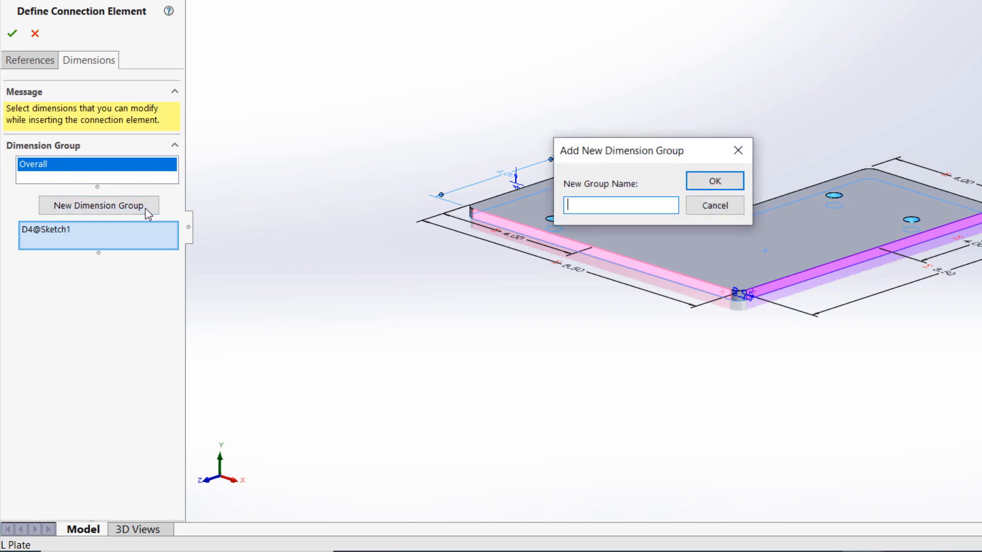
type("Thickn")
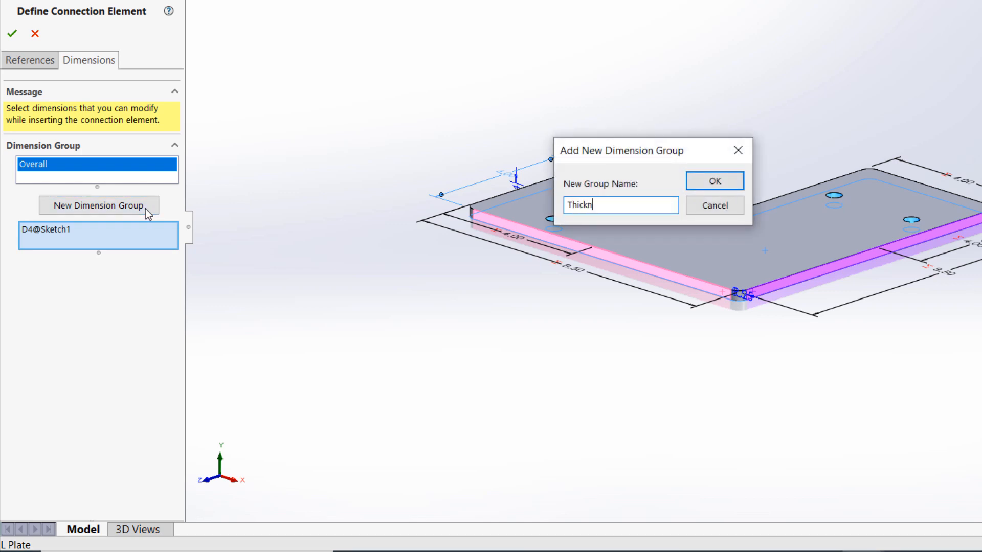
left_click(715, 181)
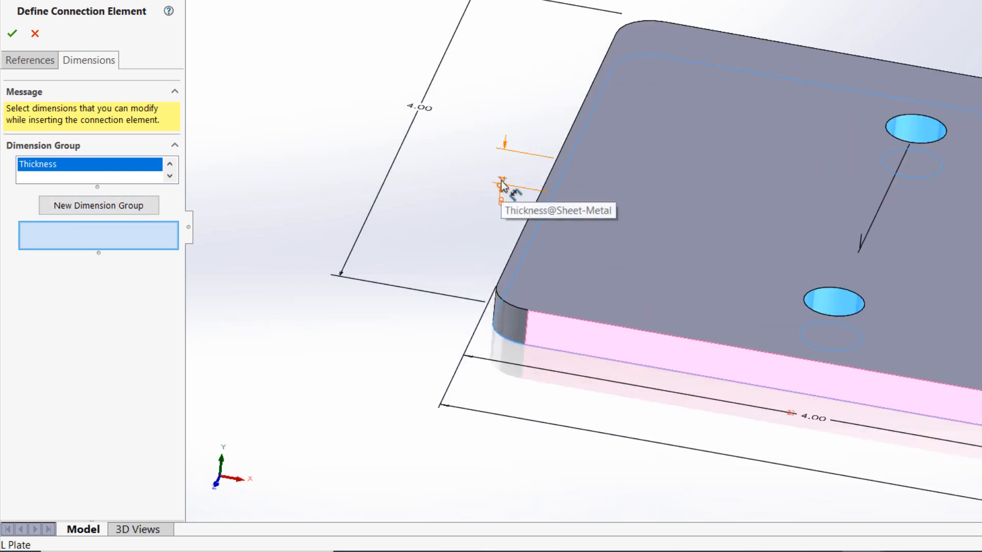
left_click(502, 185)
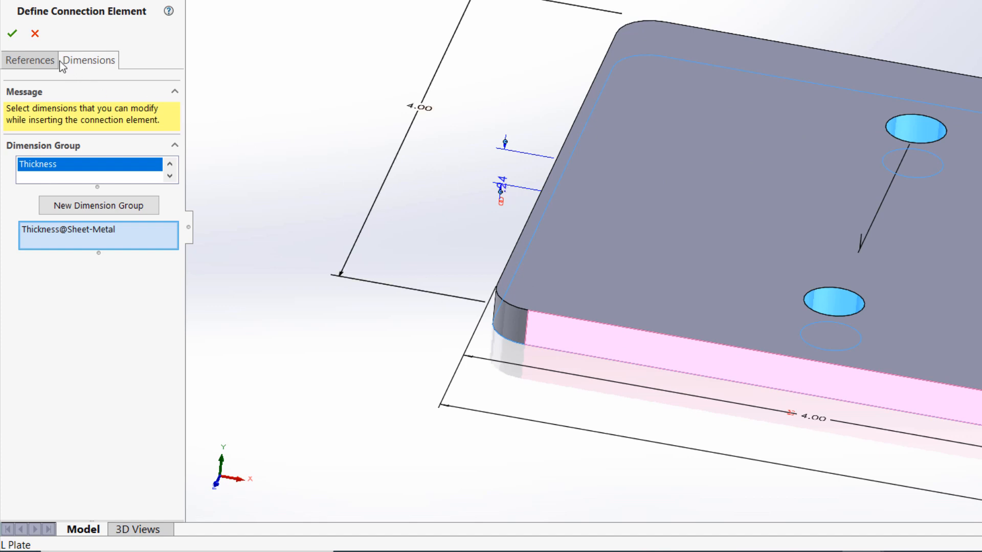
mouse_move(12, 32)
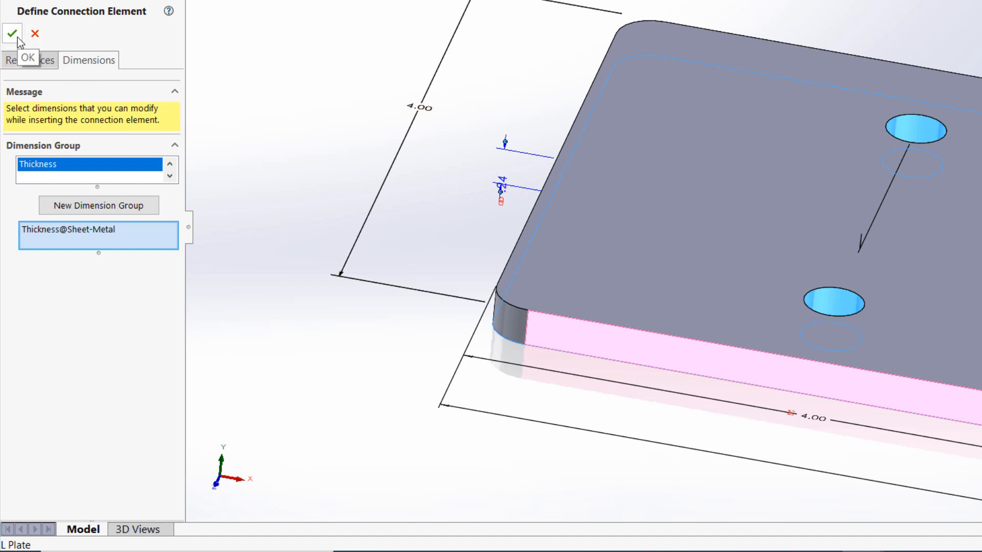
Finish the L Plate connection element, then reopen its Connection Feature for review and close it
left_click(11, 34)
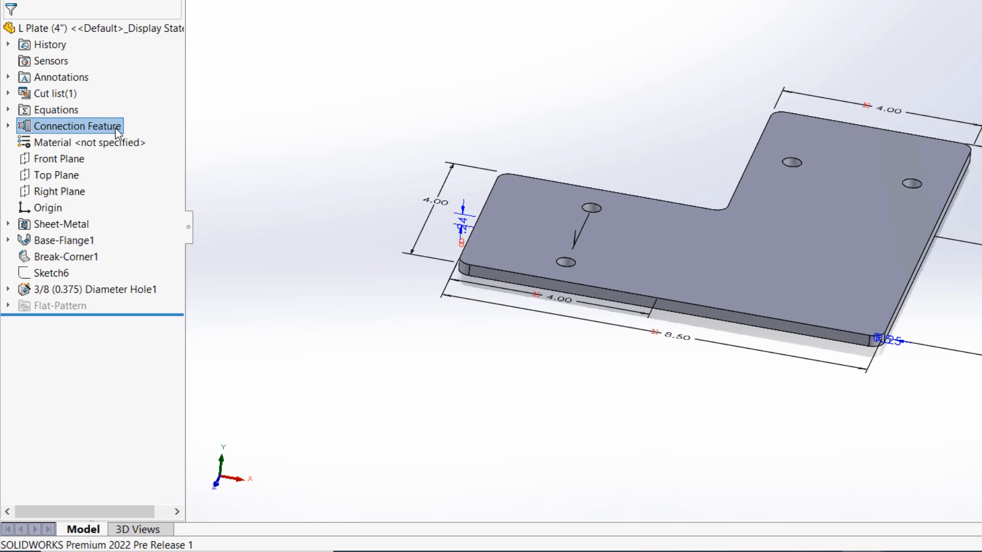
right_click(71, 126)
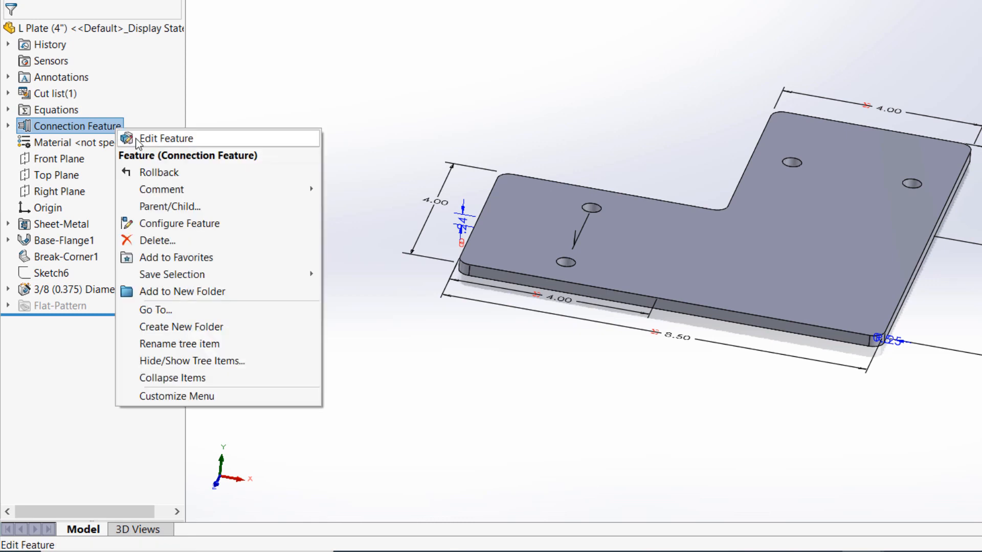
left_click(167, 138)
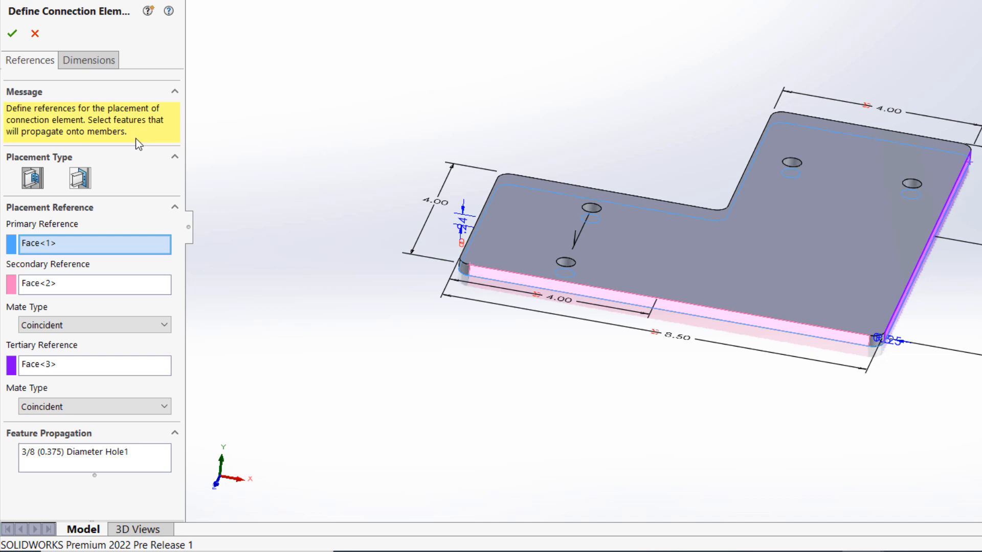
mouse_move(25, 47)
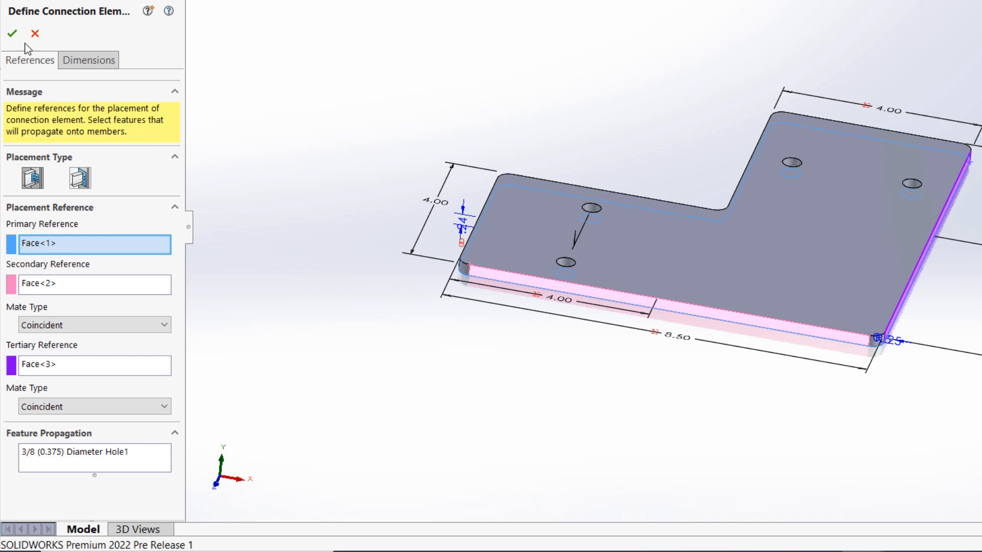
left_click(12, 32)
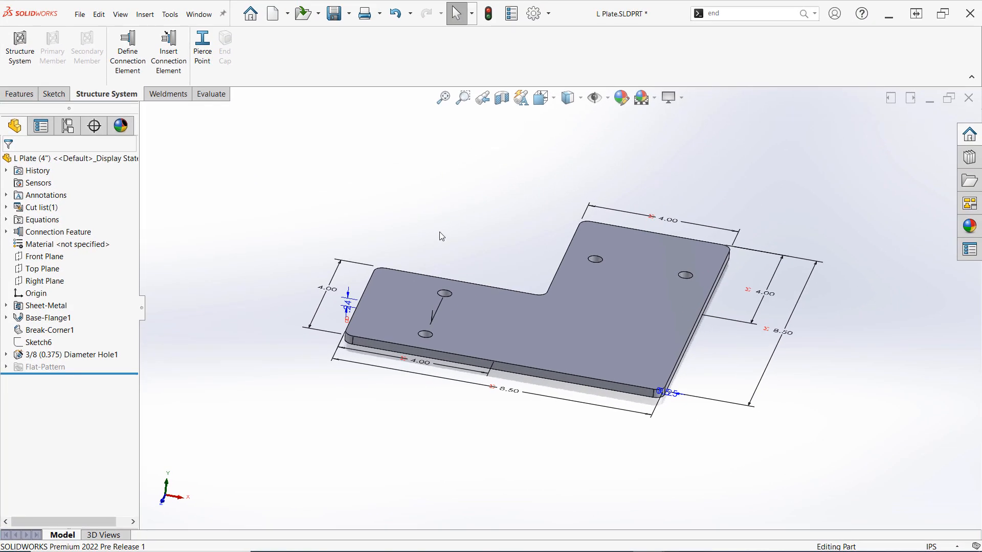
mouse_move(529, 42)
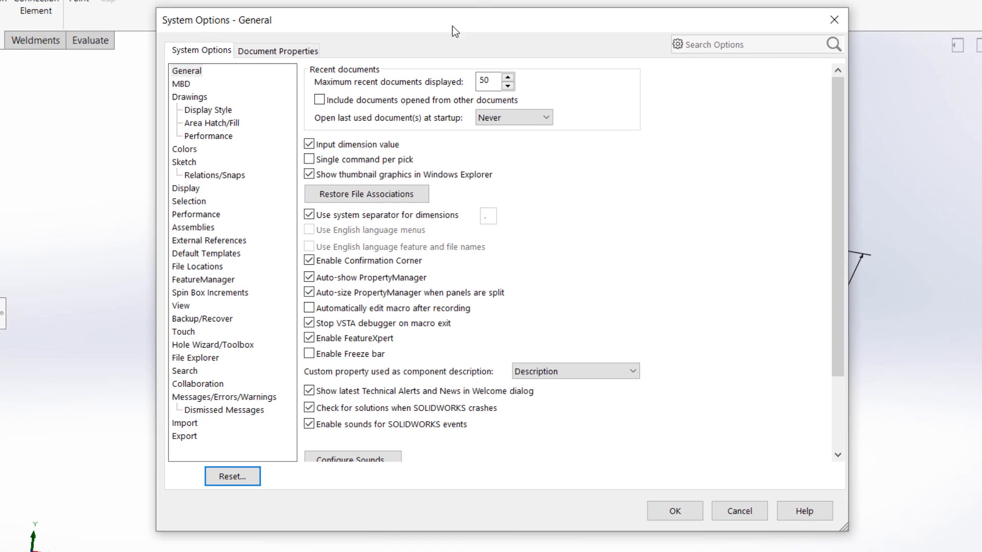
Show the File Locations folders for Structure System – Connection Elements
left_click(198, 267)
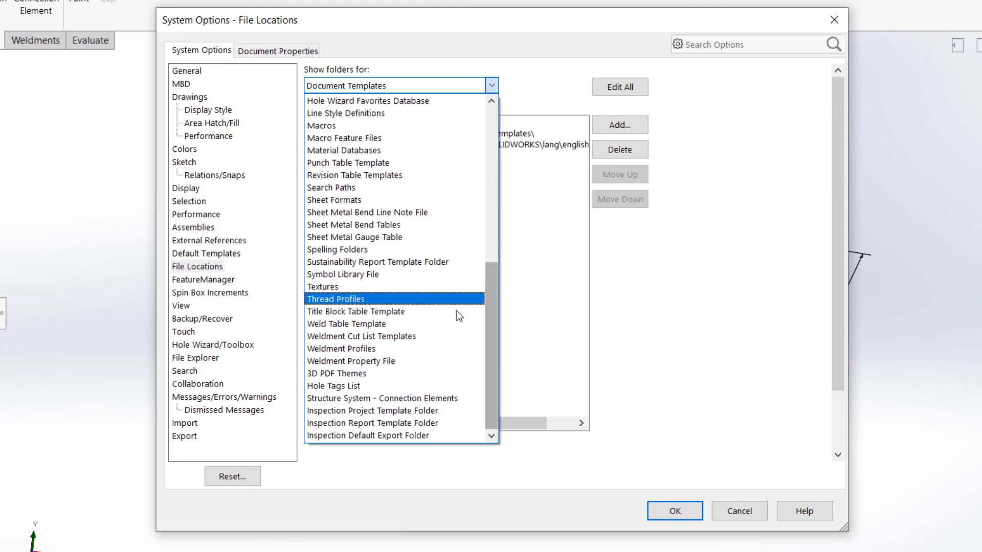
left_click(381, 399)
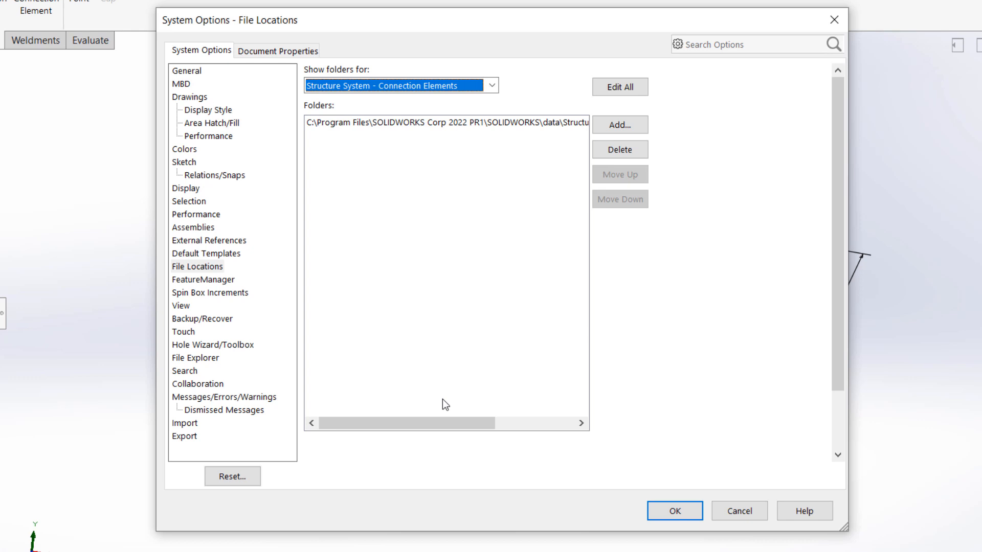
Browse C:\Custom Hardware into the empty Custom Standard folder, then back to the C drive
left_click(619, 125)
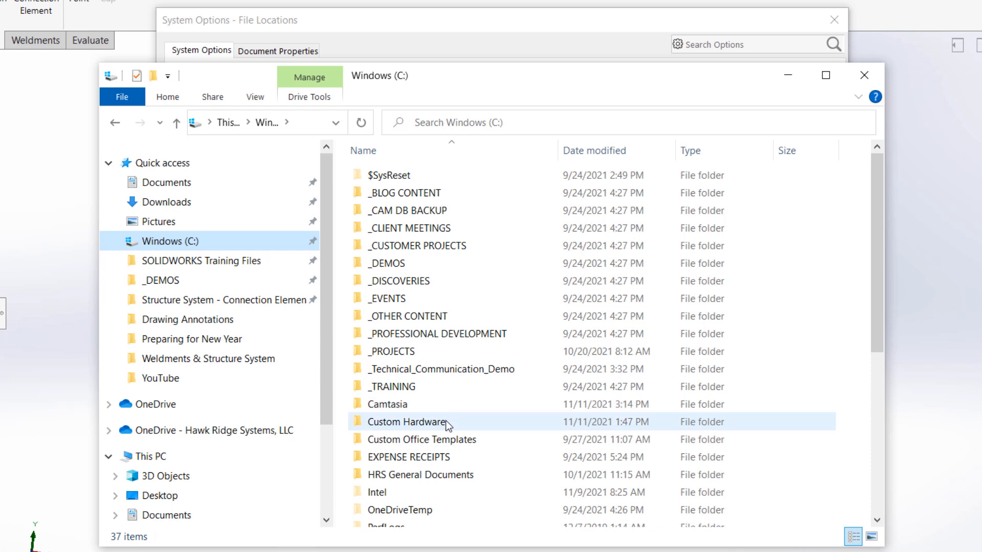
left_click(406, 422)
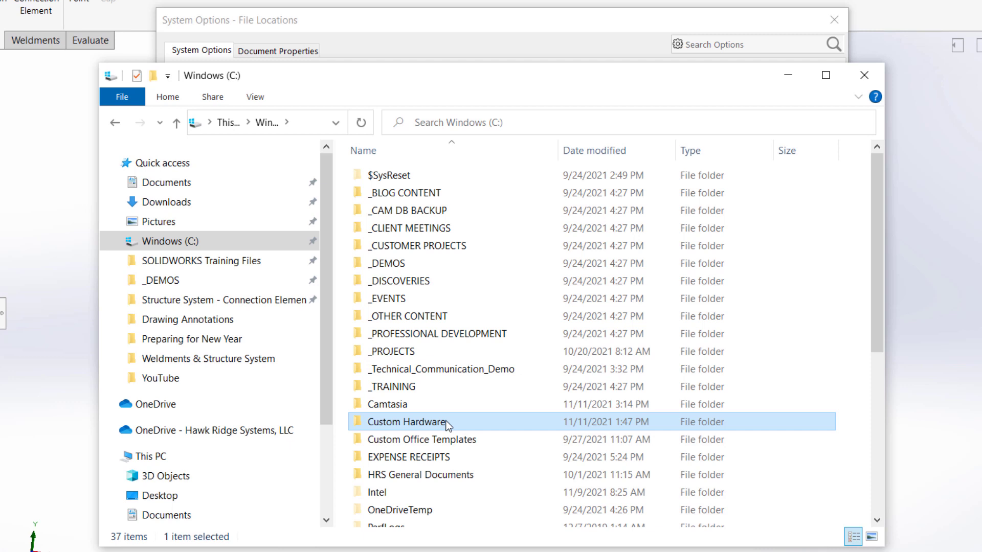
double_click(401, 422)
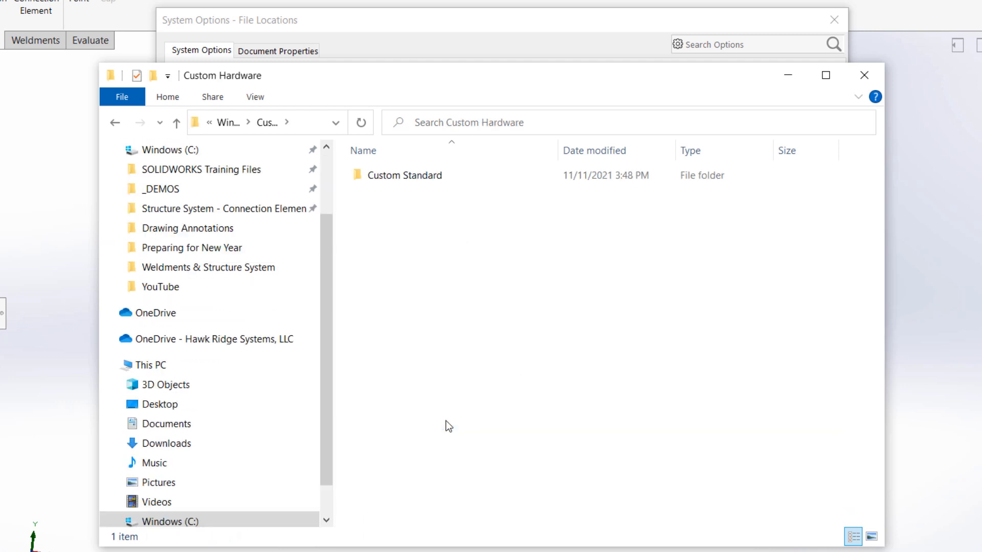
left_click(405, 176)
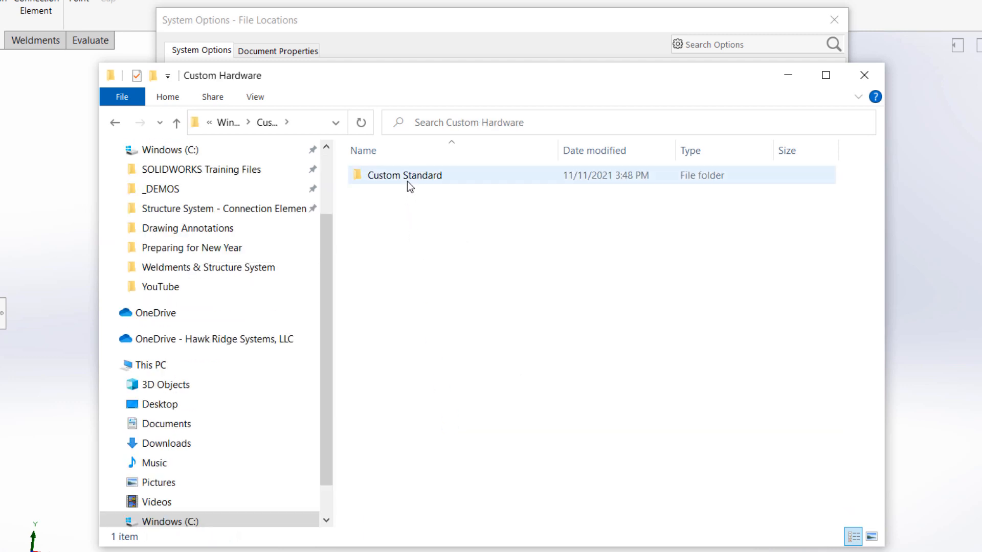
double_click(405, 176)
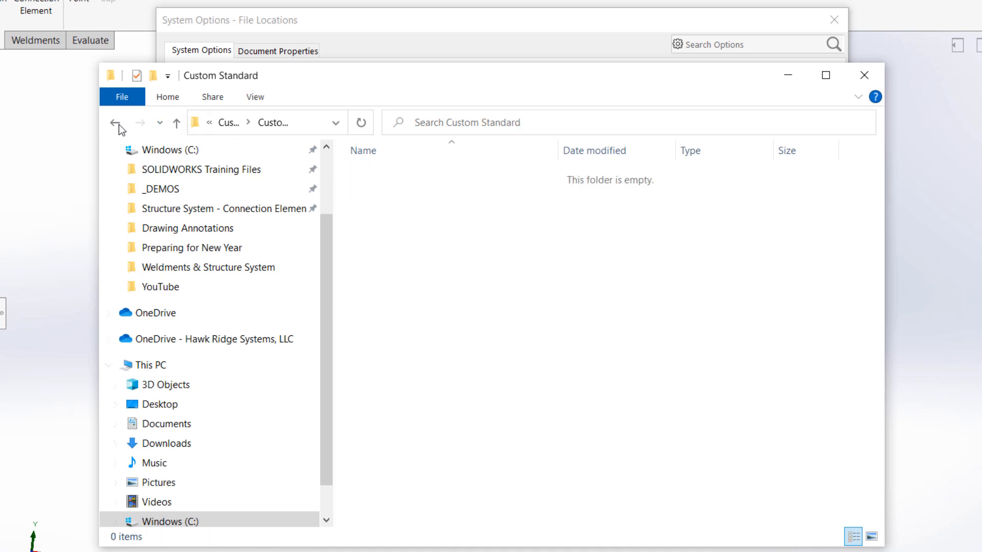
left_click(114, 123)
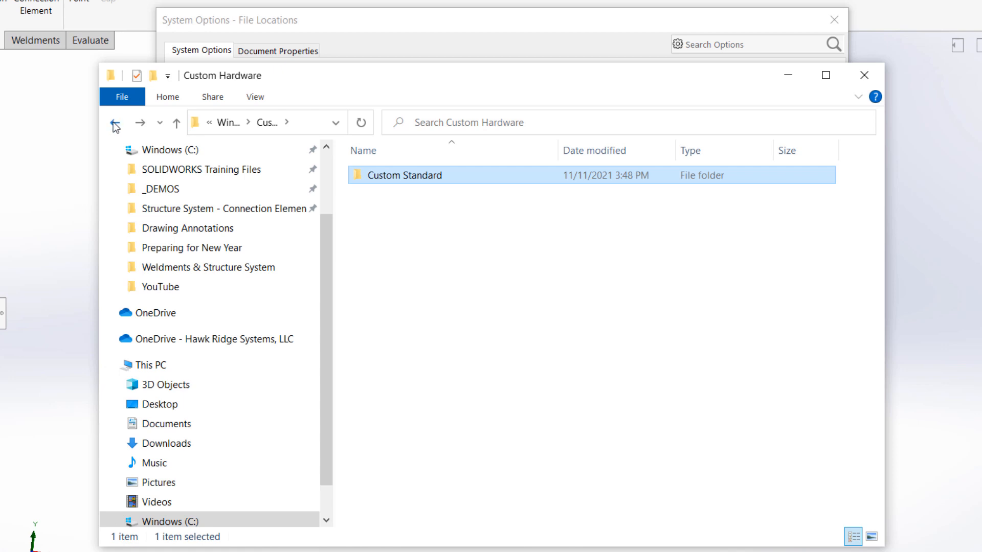
left_click(117, 123)
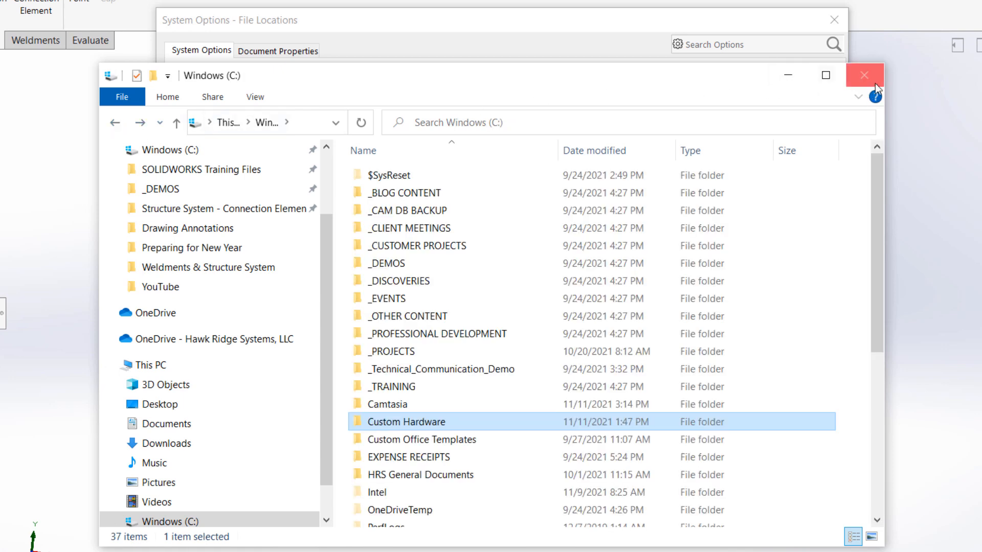
Add C:\Custom Hardware as the connection elements folder and delete the default program path
left_click(860, 75)
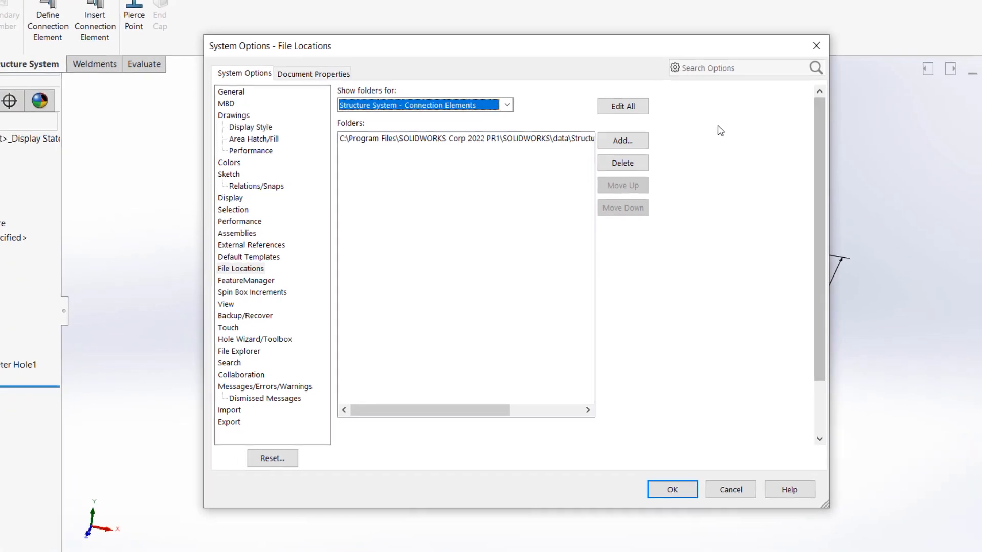
left_click(622, 140)
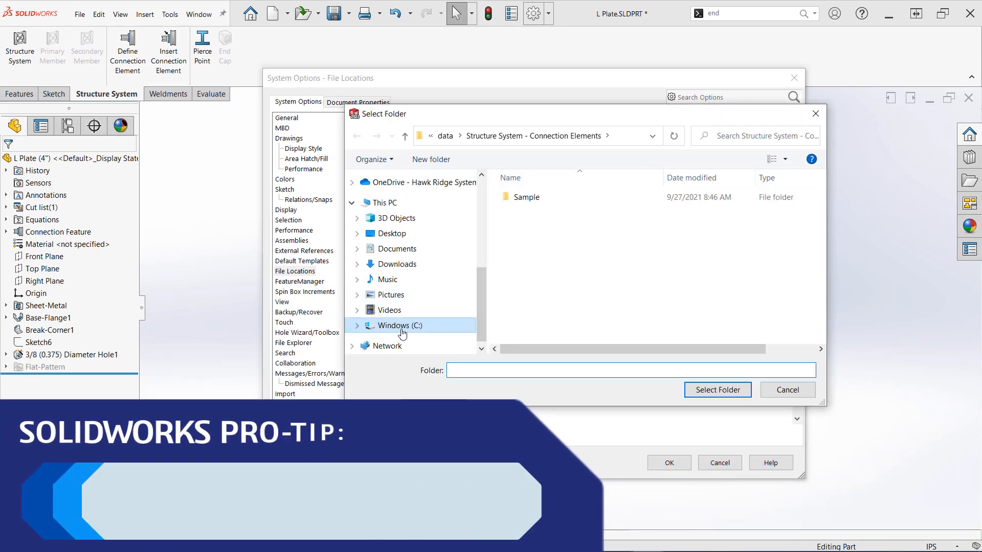
double_click(399, 326)
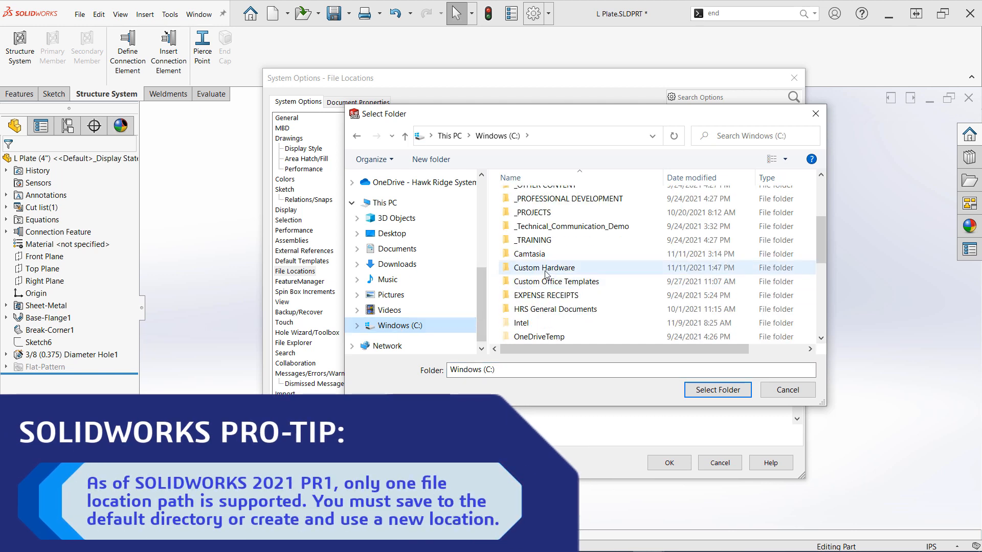
left_click(717, 390)
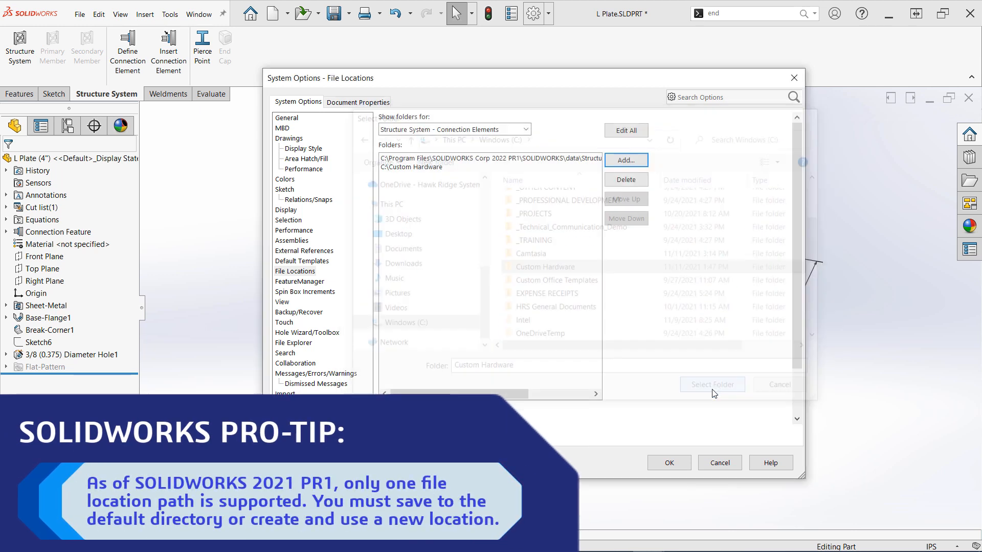
left_click(713, 385)
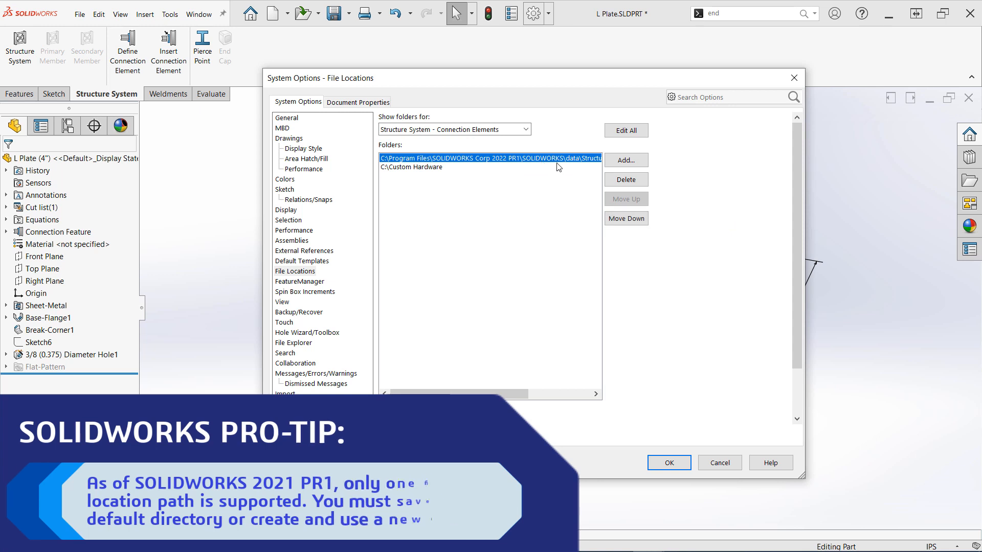
left_click(625, 180)
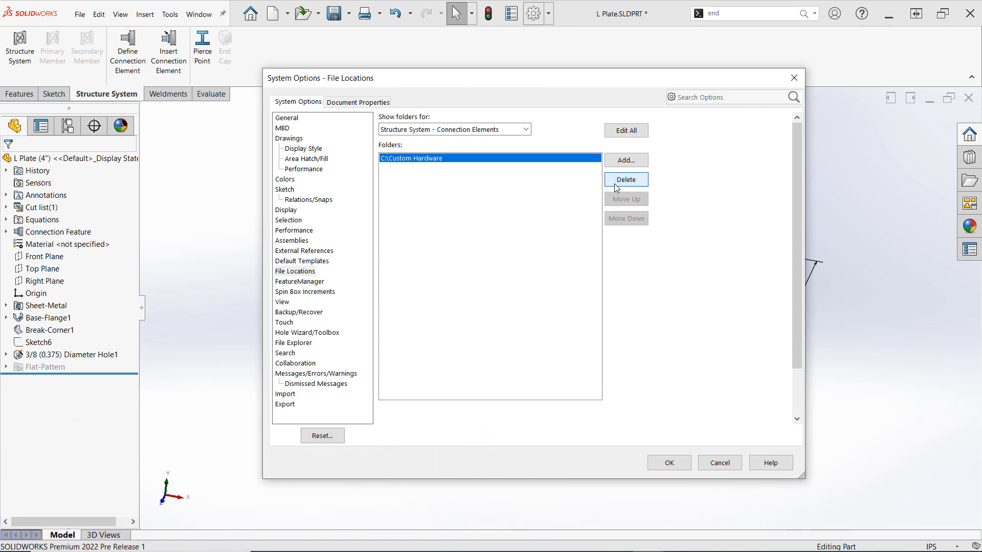
left_click(669, 462)
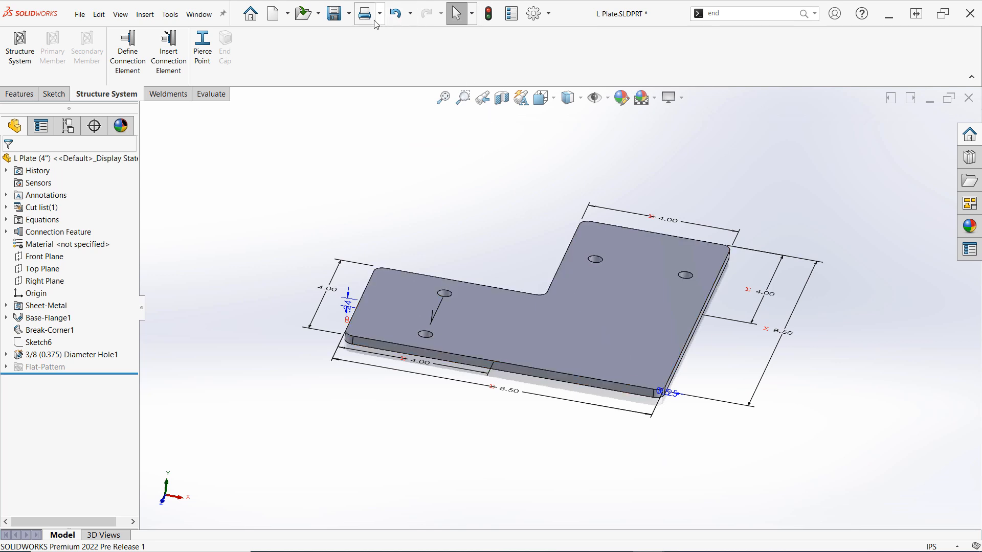
Save the L Plate as a copy in C:\Custom Hardware\Custom Standard
left_click(349, 13)
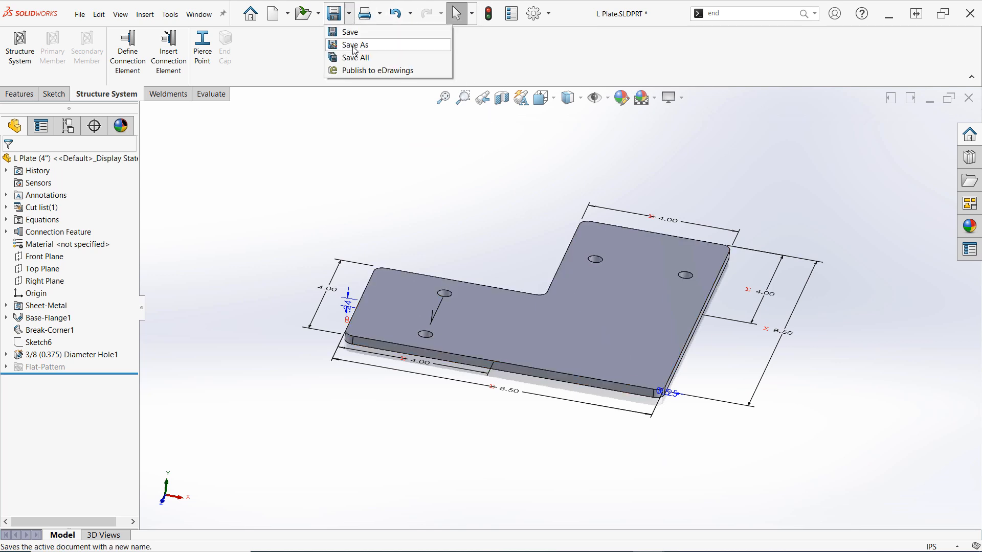
left_click(355, 44)
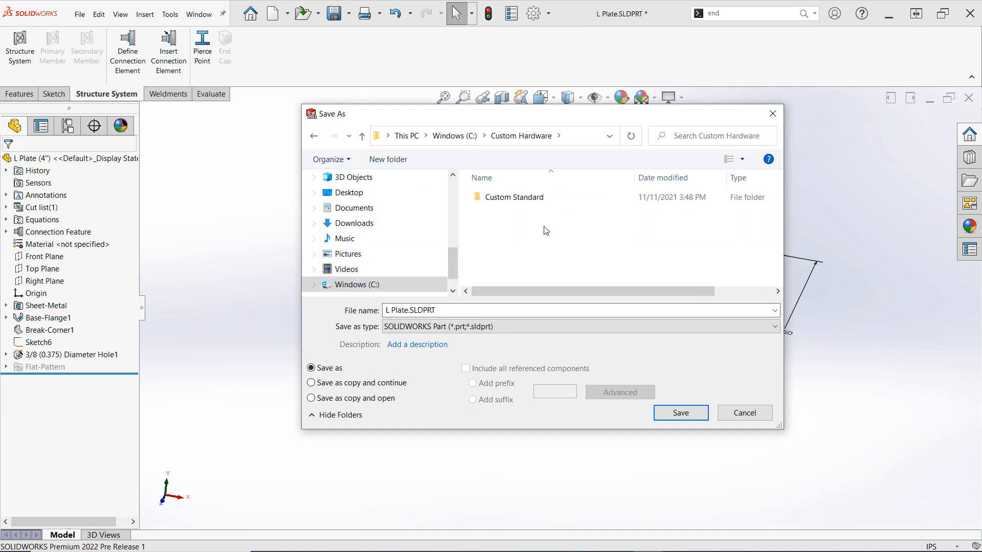
double_click(513, 197)
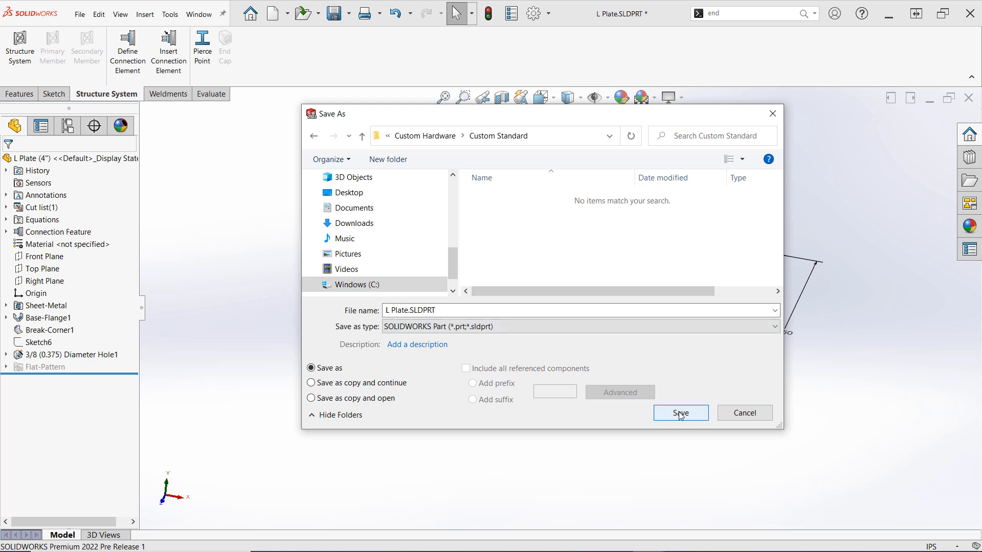
left_click(680, 412)
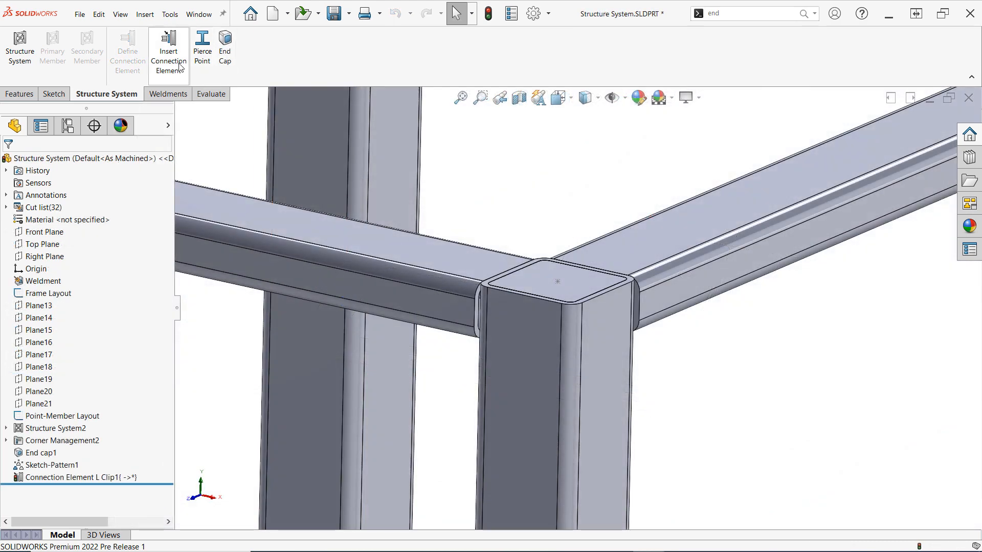
Insert the 4" Custom Standard L Plate on the frame corner and select it
left_click(168, 46)
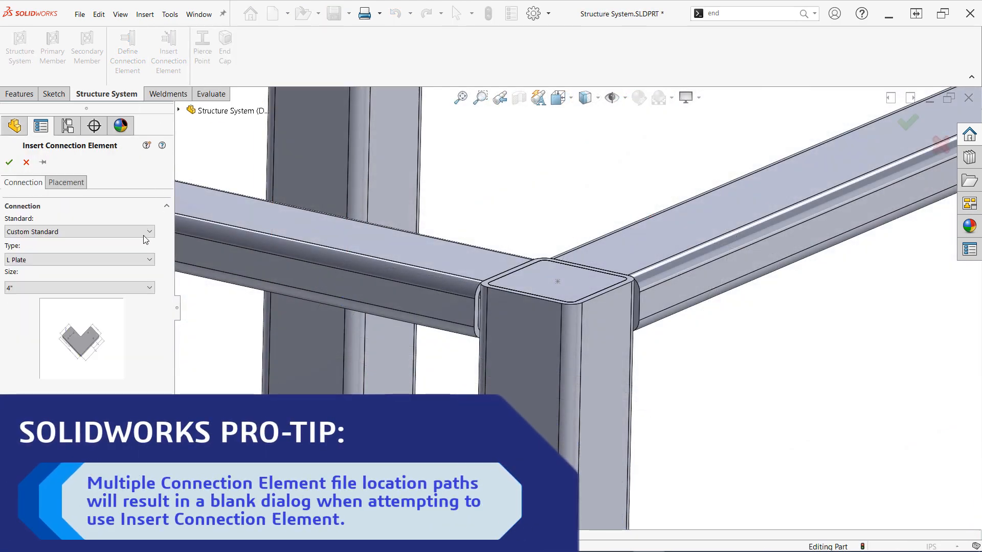
left_click(148, 288)
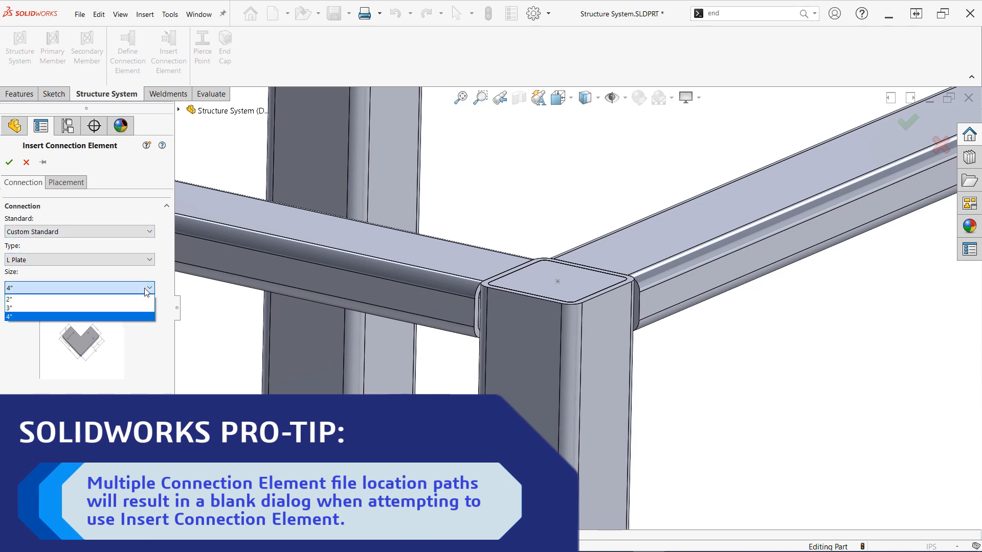
left_click(65, 182)
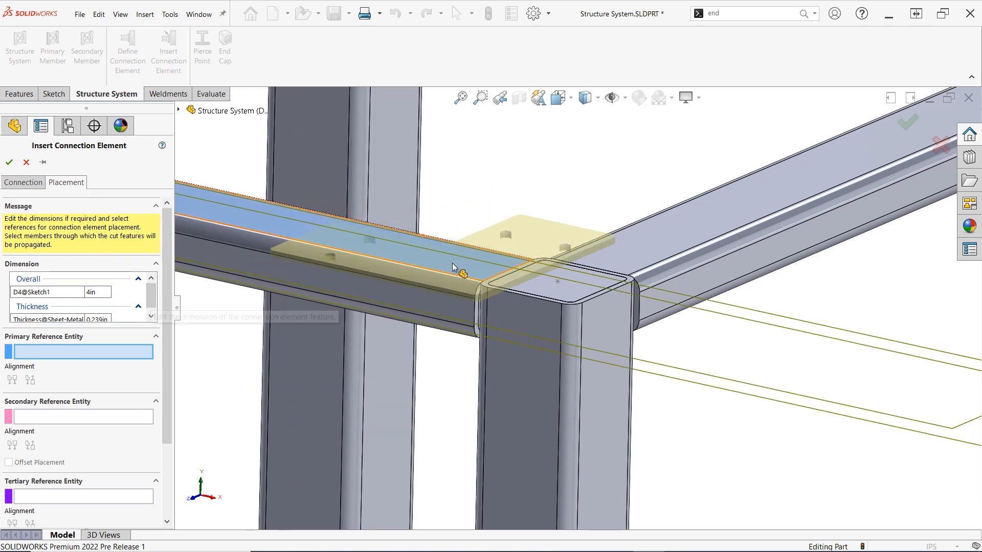
left_click(455, 266)
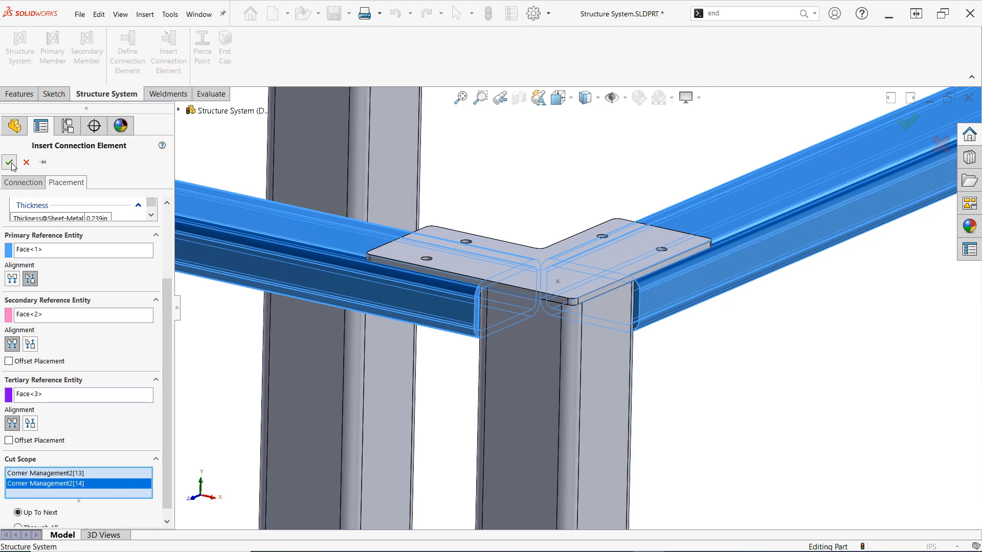
left_click(9, 163)
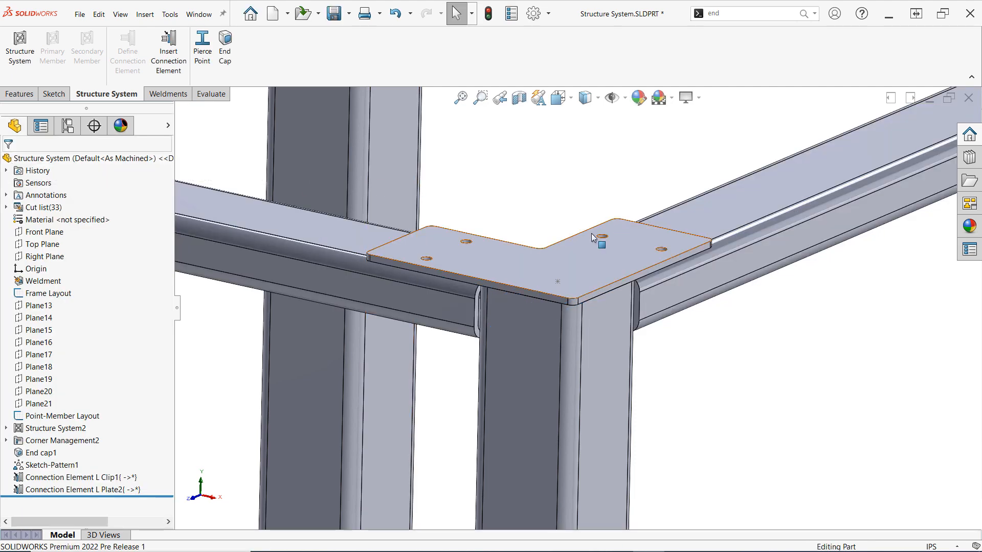
left_click(600, 244)
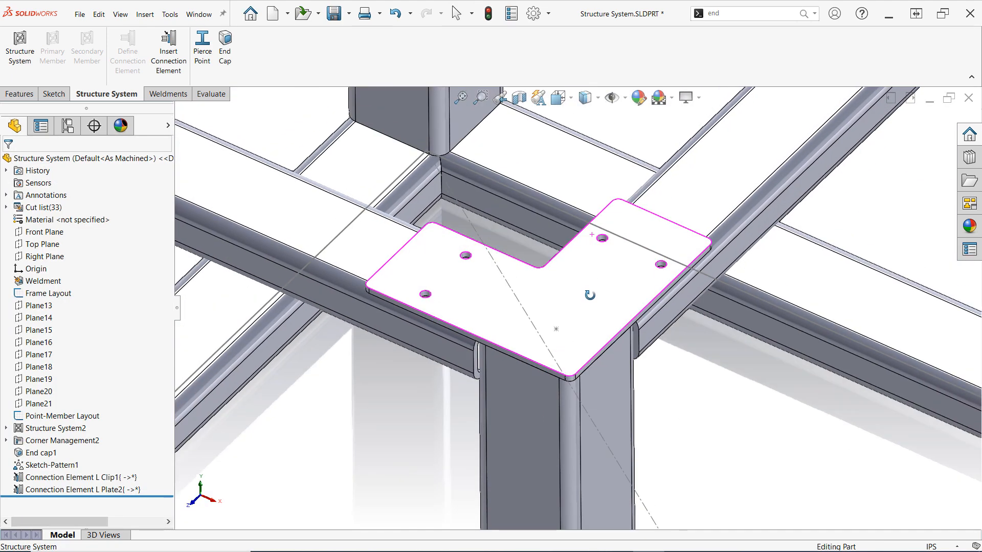